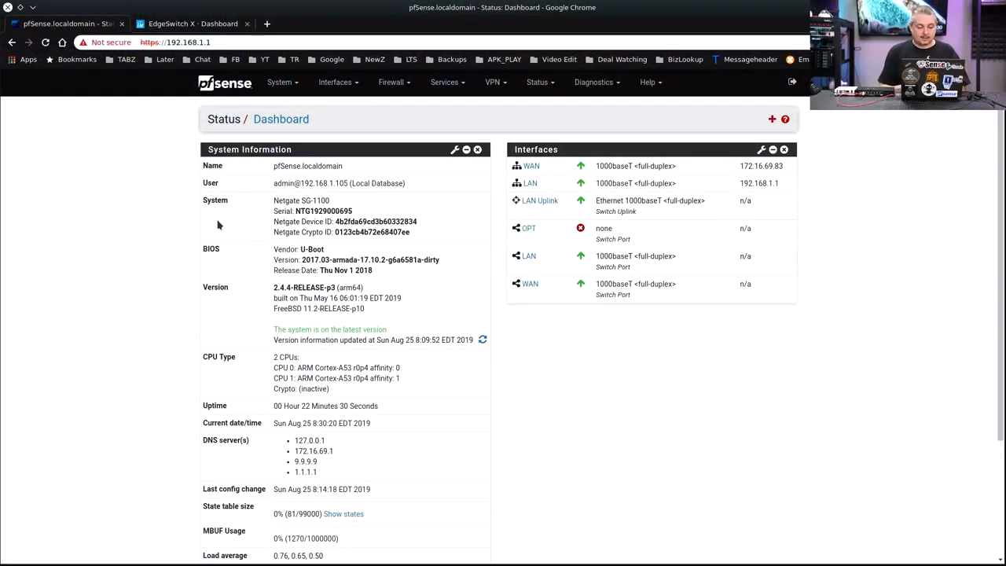
mouse_move(108, 246)
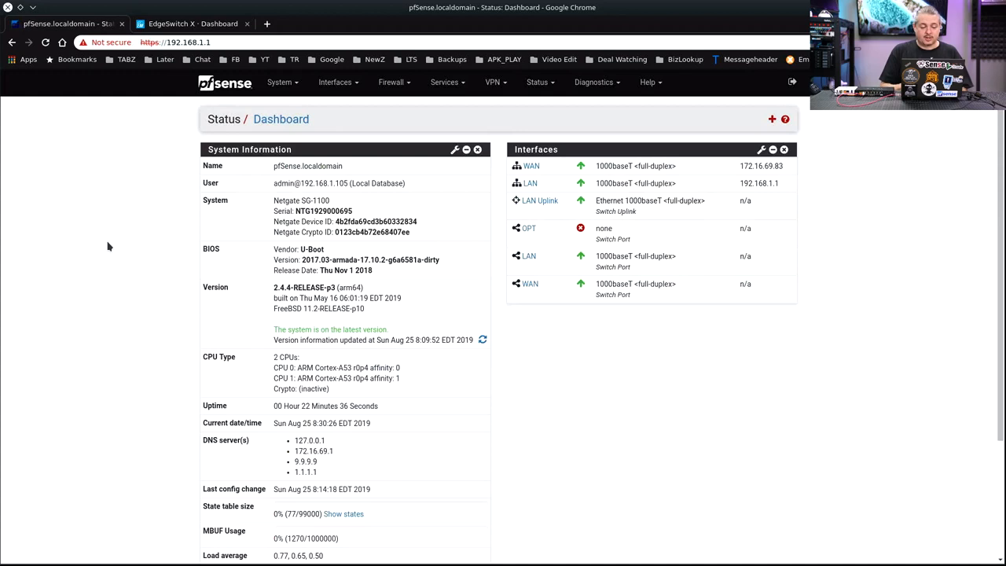
mouse_move(128, 308)
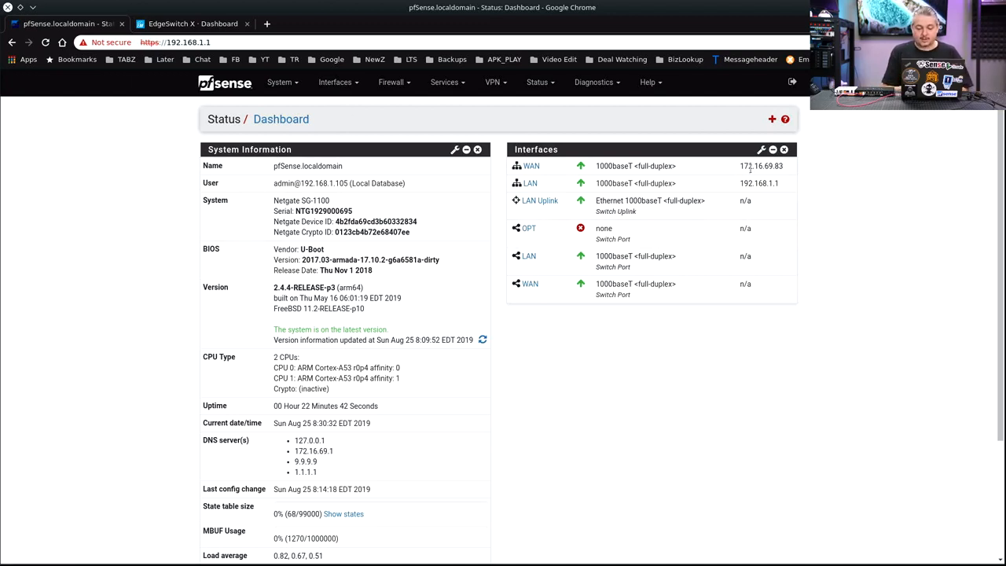
- Open the SG-1100 switch Ports page under Interfaces > Switches
double_click(759, 183)
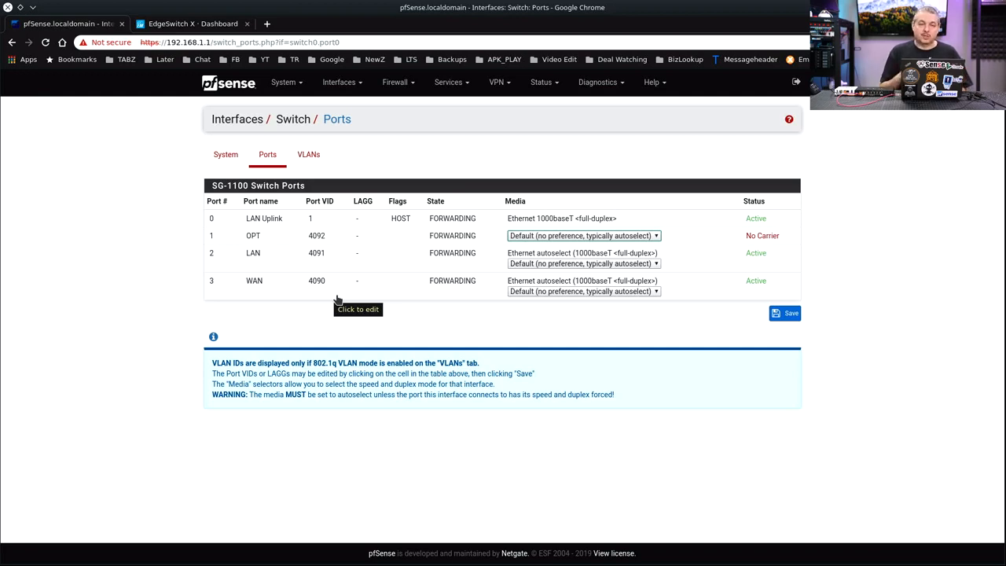
mouse_move(442, 375)
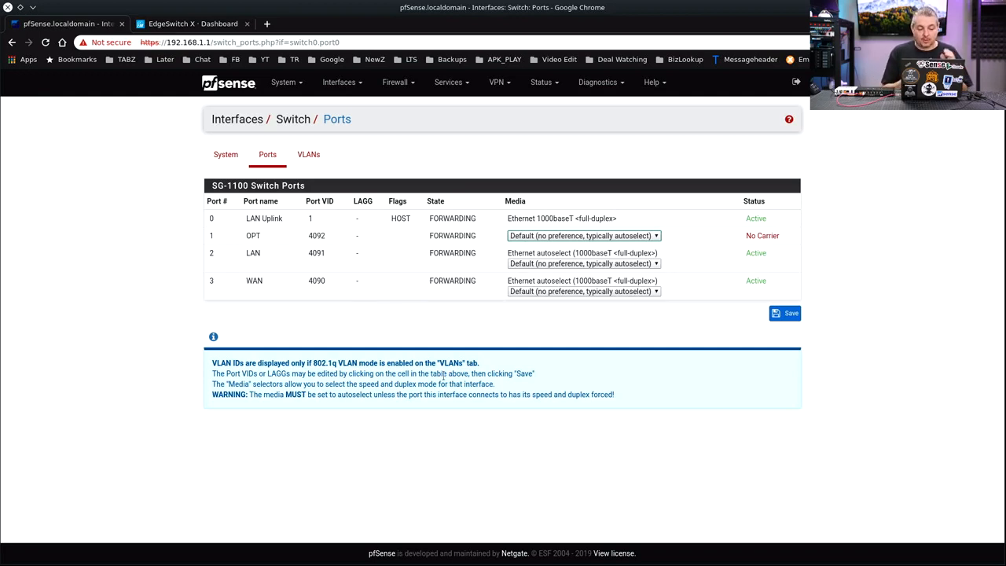
- Check the switch VLAN table and port VIDs, then view the System summary
left_click(308, 154)
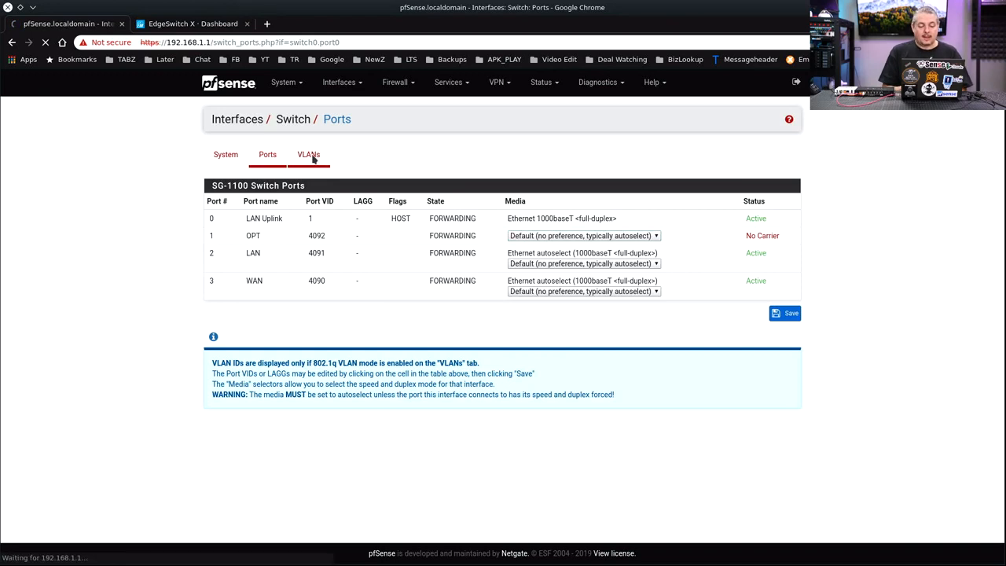
left_click(308, 154)
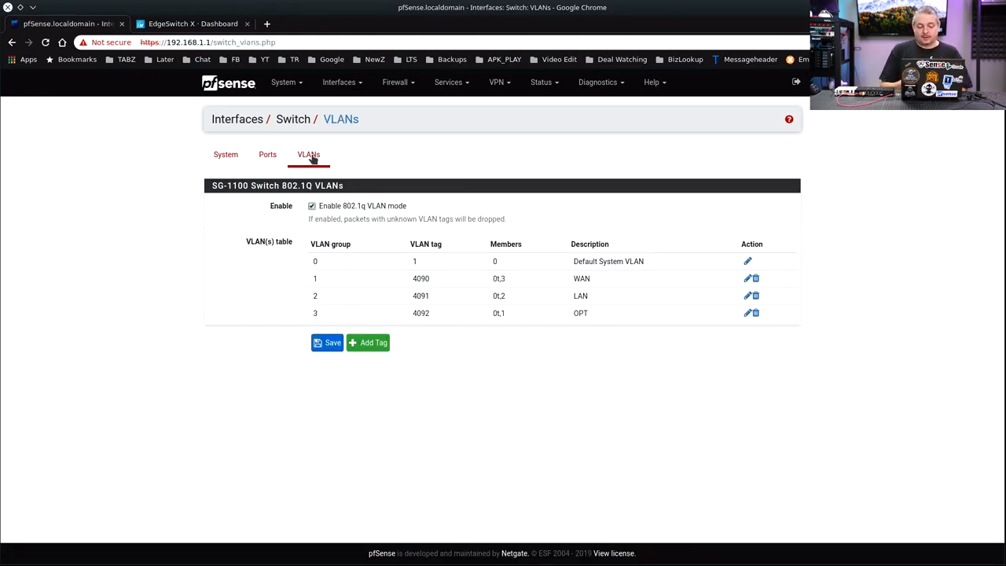
mouse_move(502, 270)
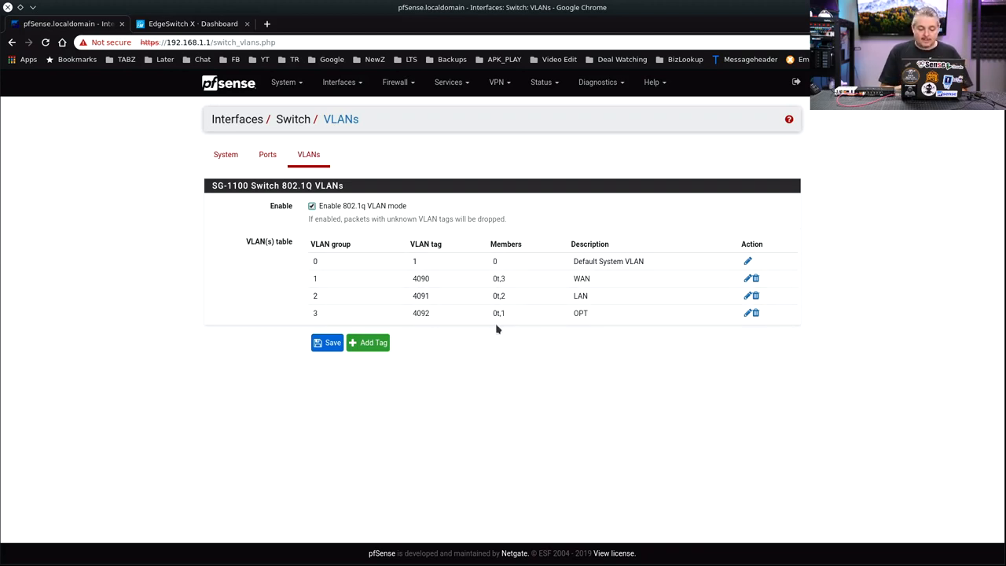
mouse_move(507, 283)
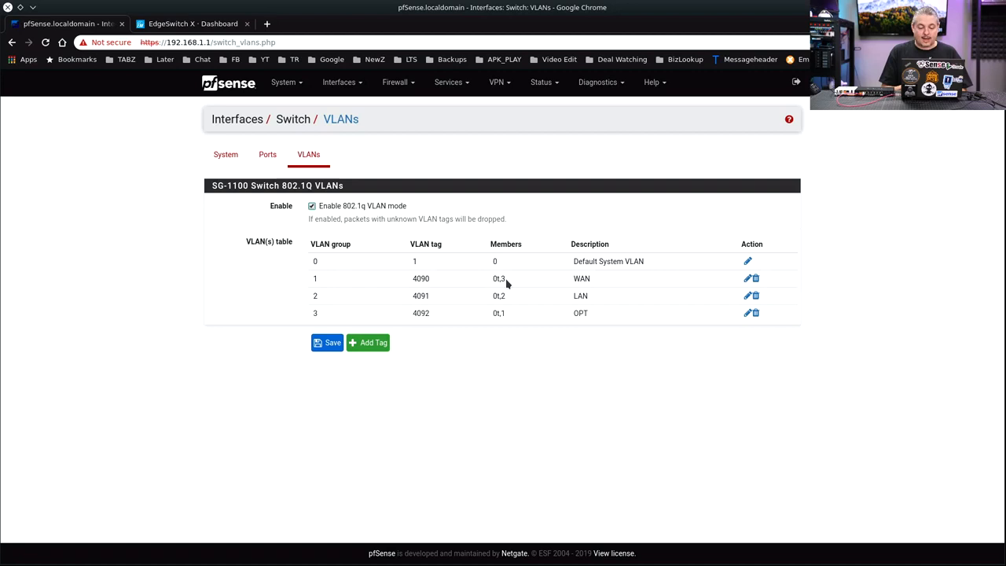
mouse_move(569, 334)
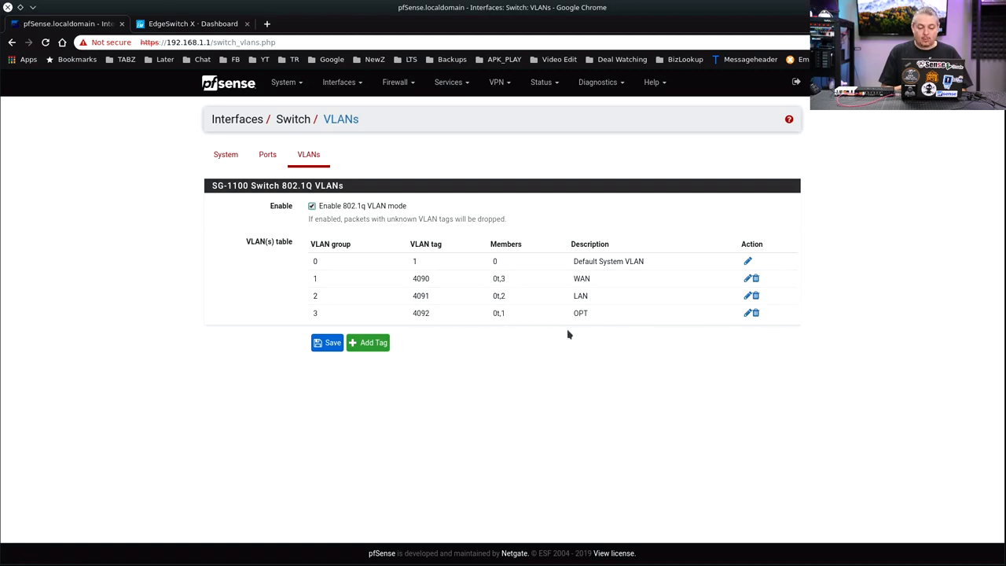
mouse_move(547, 423)
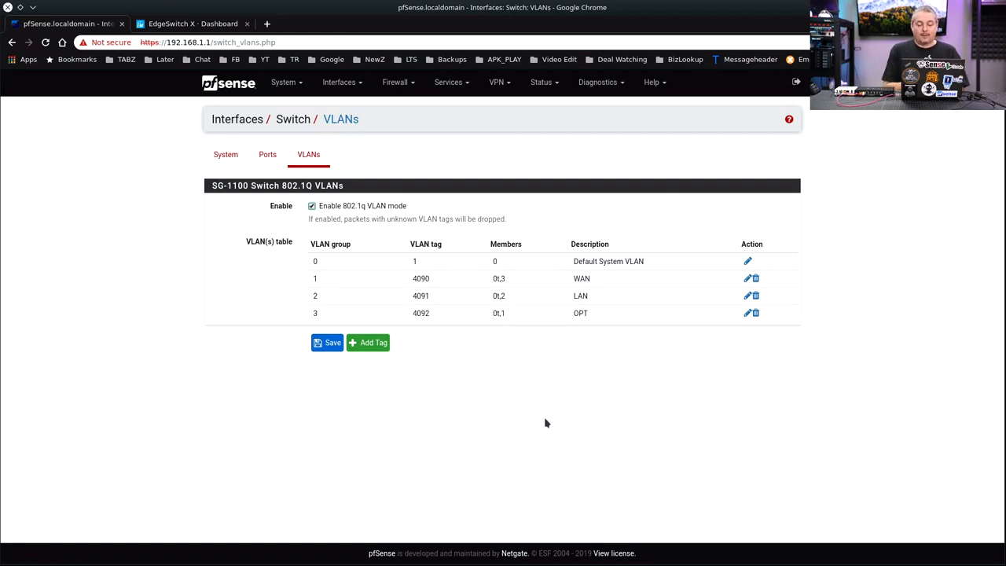
mouse_move(432, 281)
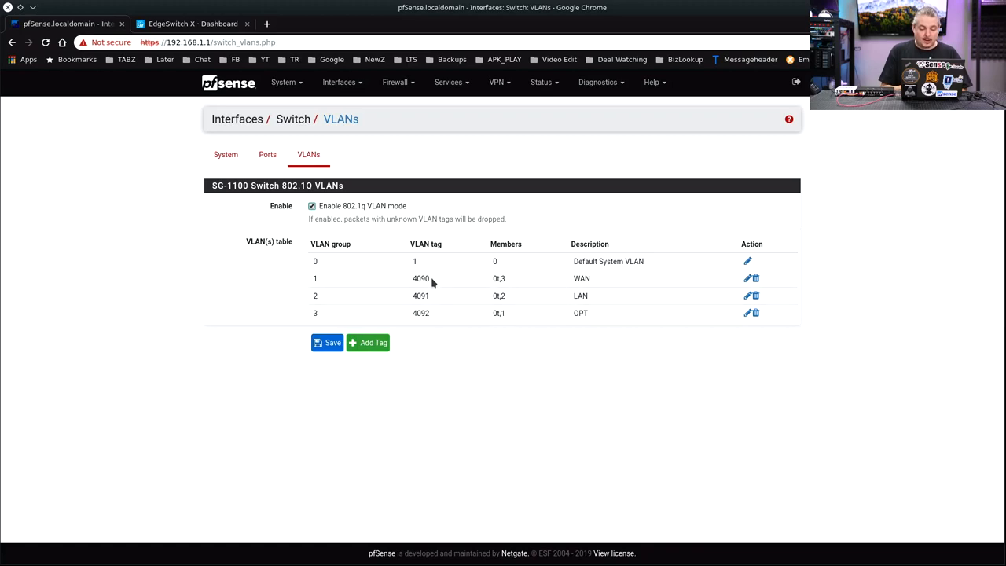
mouse_move(461, 432)
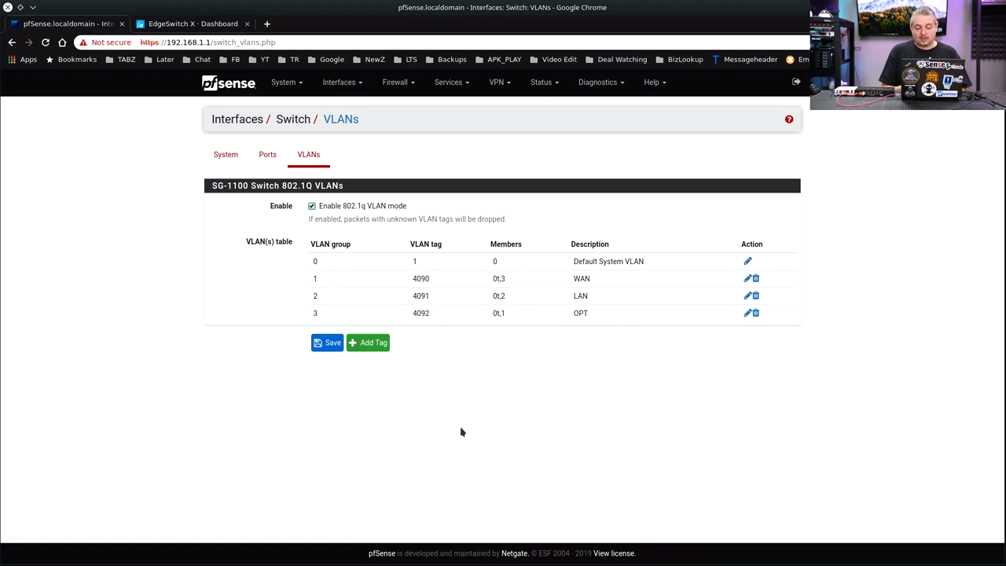
left_click(267, 154)
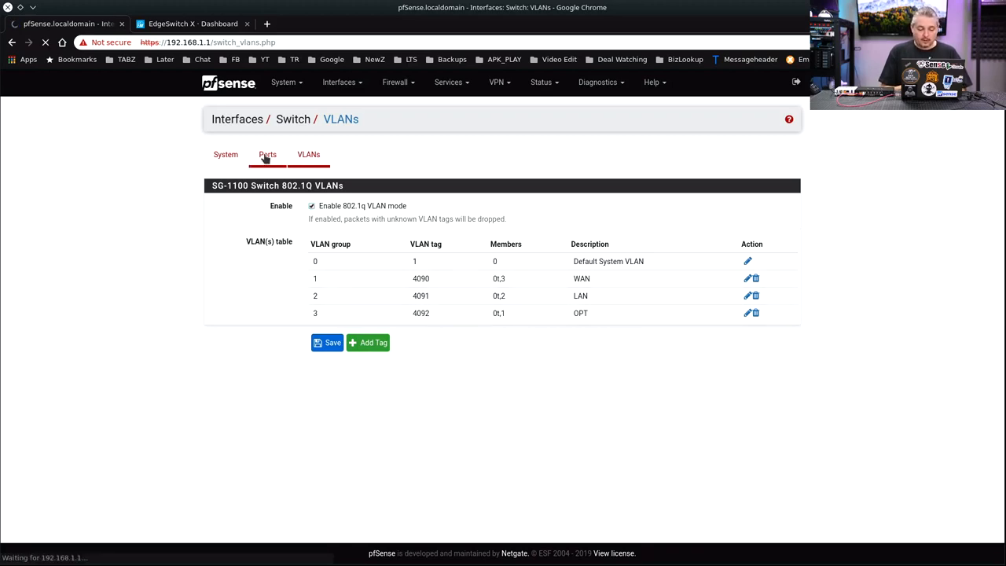
left_click(267, 154)
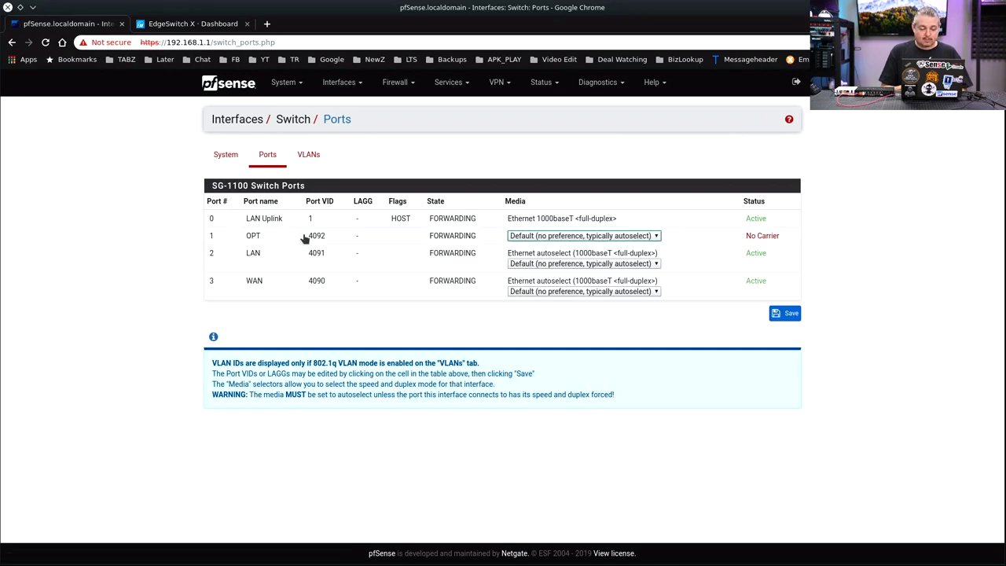
mouse_move(319, 252)
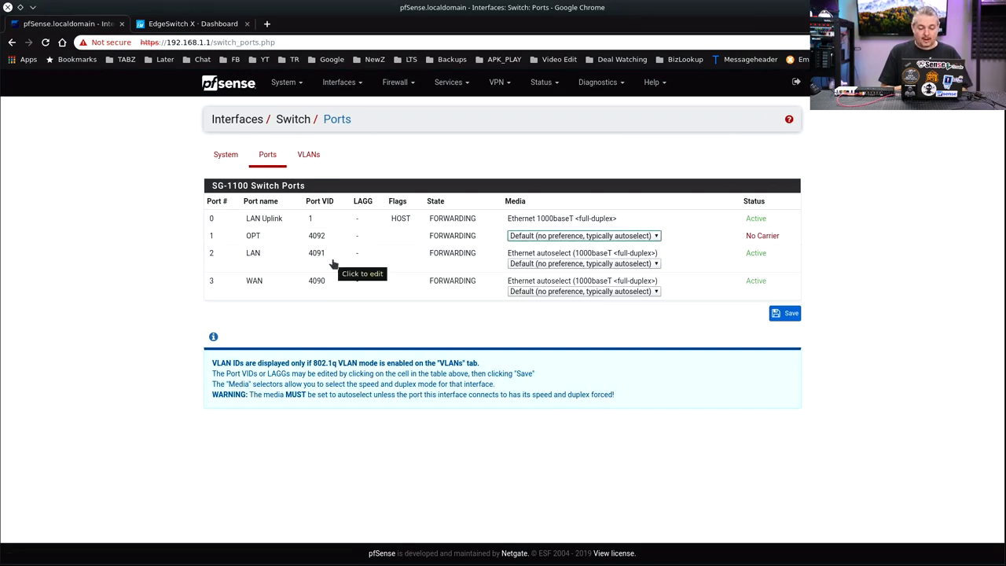
mouse_move(317, 281)
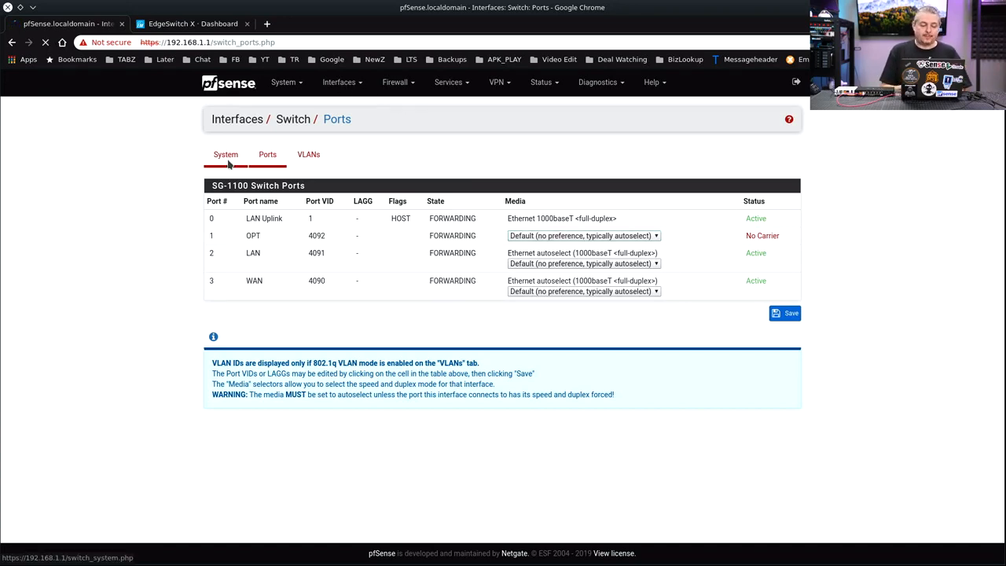
left_click(226, 154)
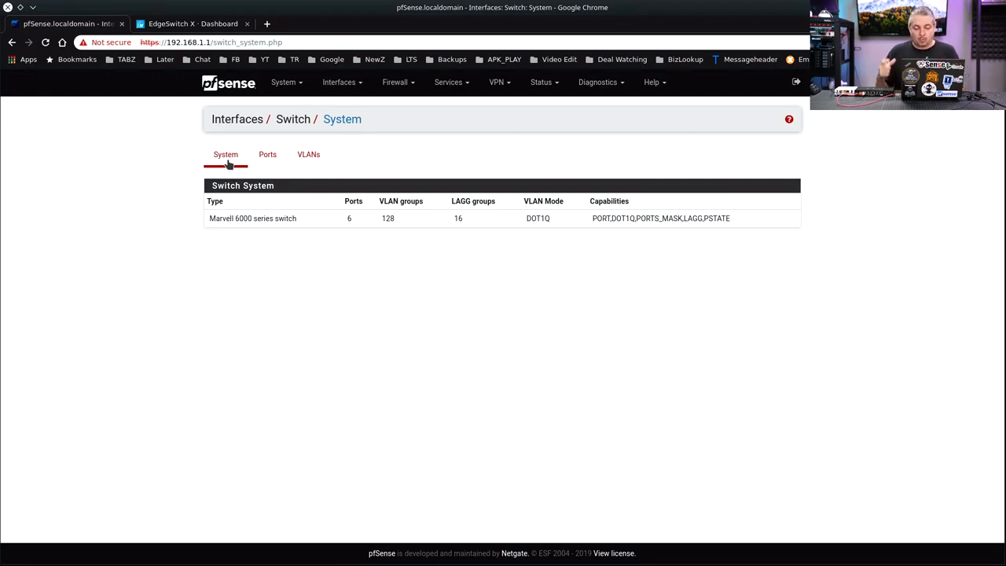
mouse_move(410, 127)
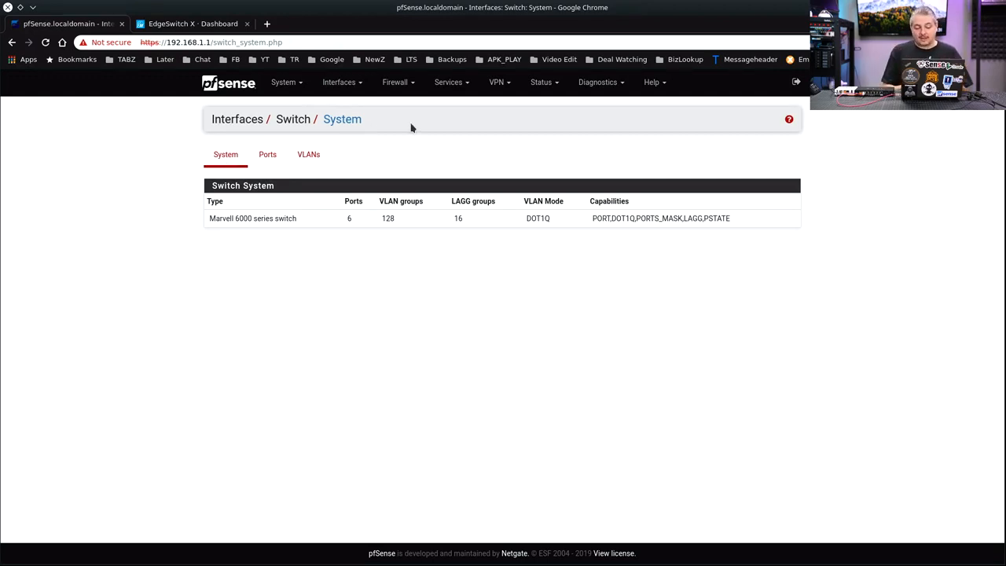
left_click(395, 82)
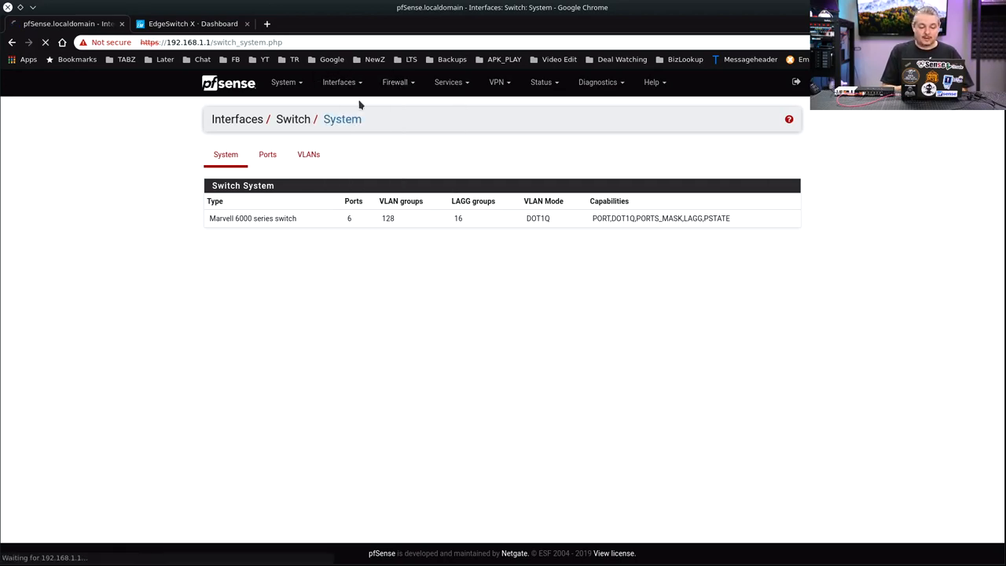
- List the mvneta0 VLAN interfaces (tags 4090, 4091, 4092) from Interface Assignments
left_click(338, 82)
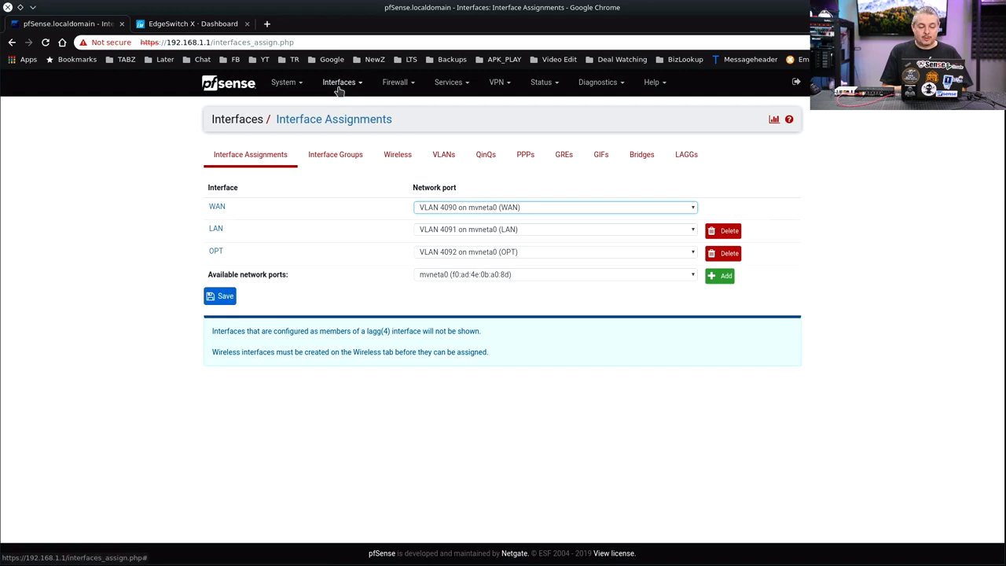
left_click(339, 82)
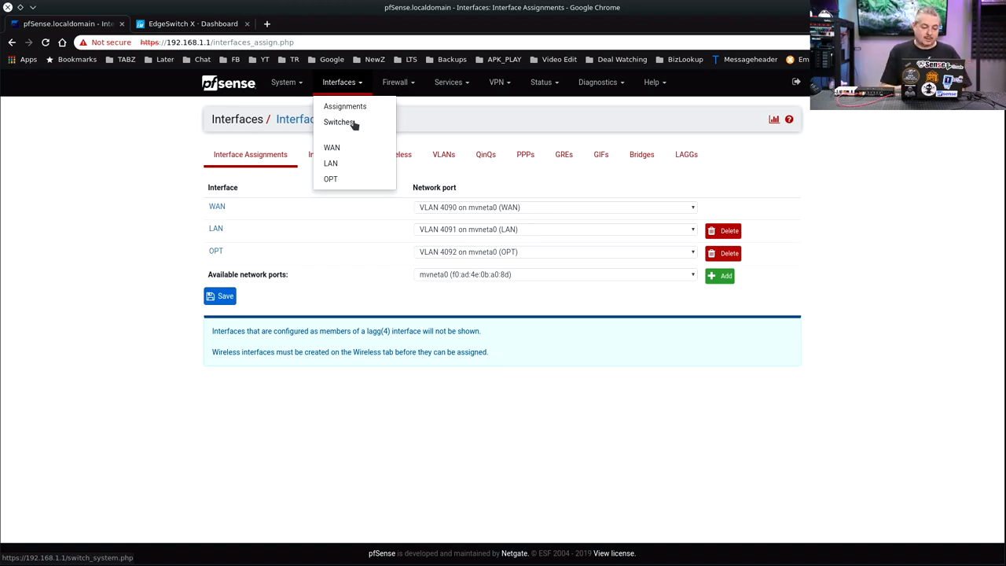
mouse_move(542, 147)
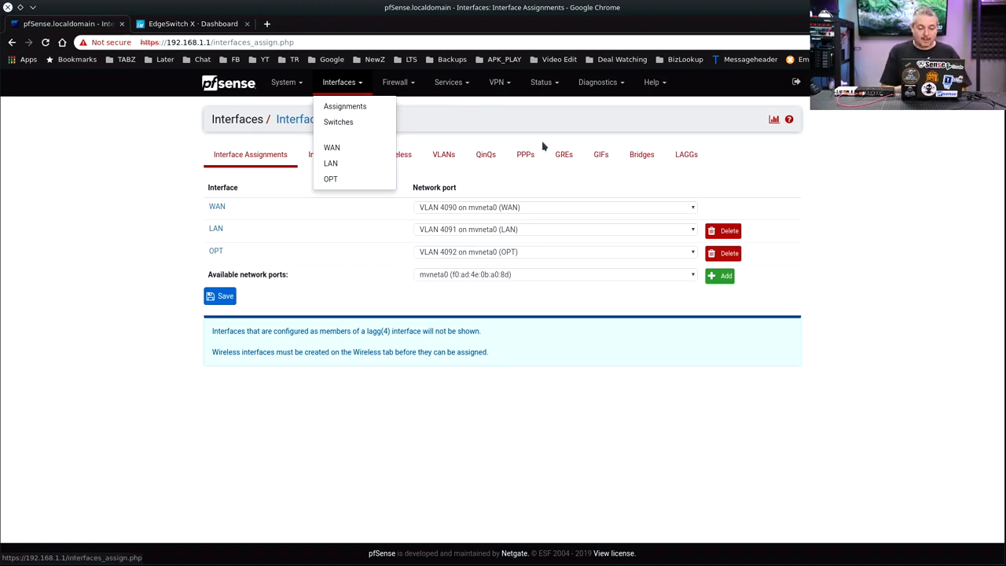
left_click(443, 154)
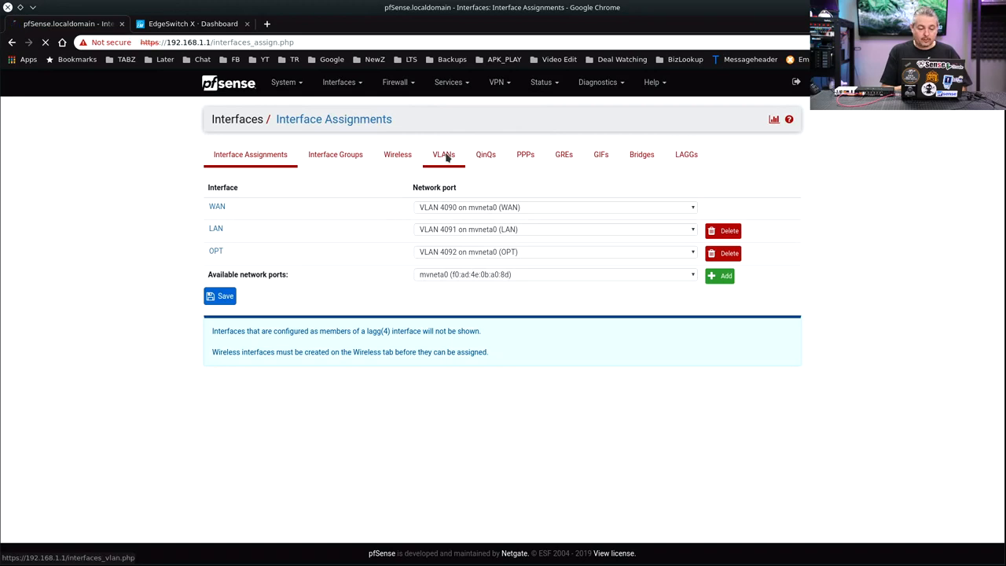
left_click(443, 154)
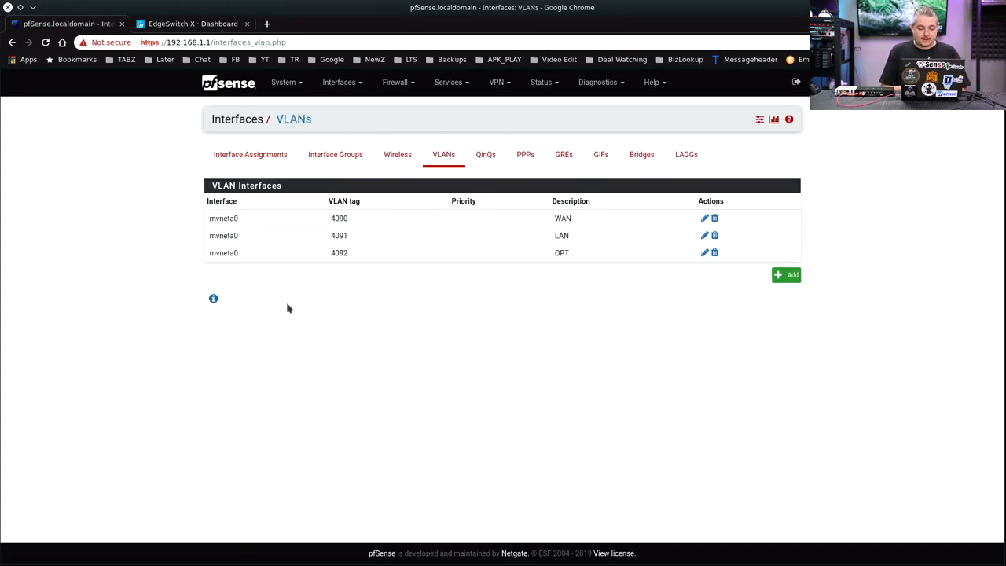
mouse_move(836, 292)
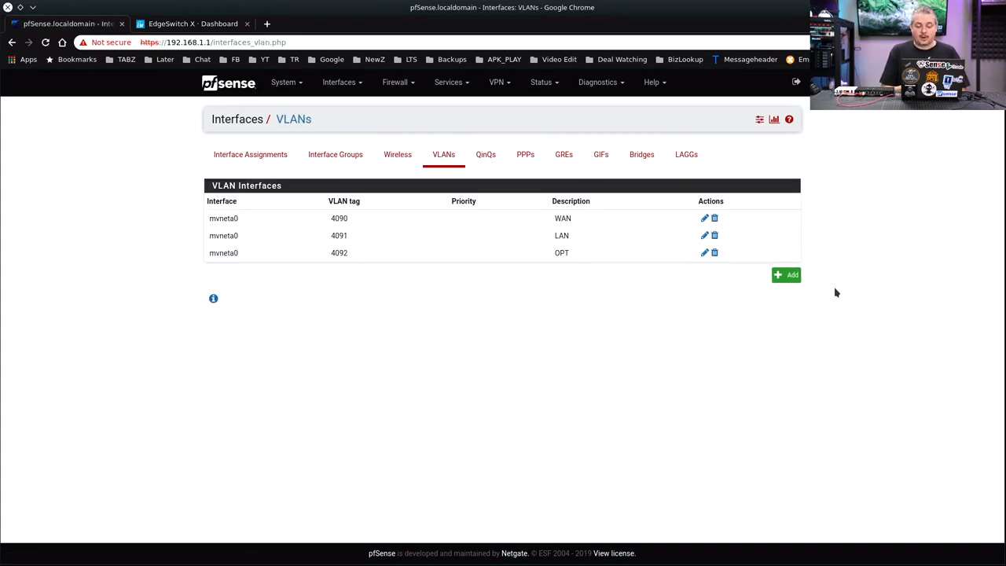
- Add VLAN tag 50 on mvneta0 described 'Guest Network' and save it
left_click(786, 274)
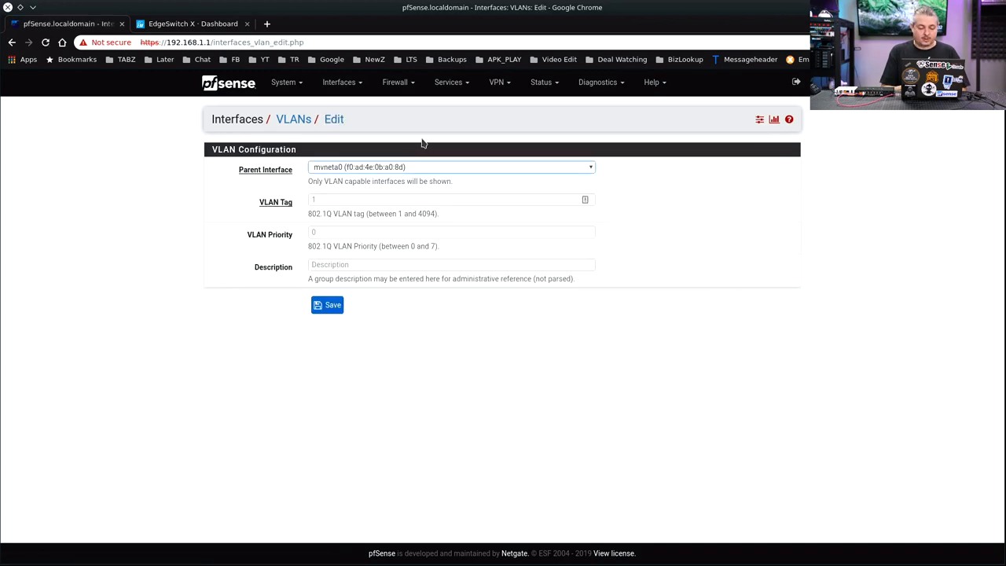
mouse_move(384, 167)
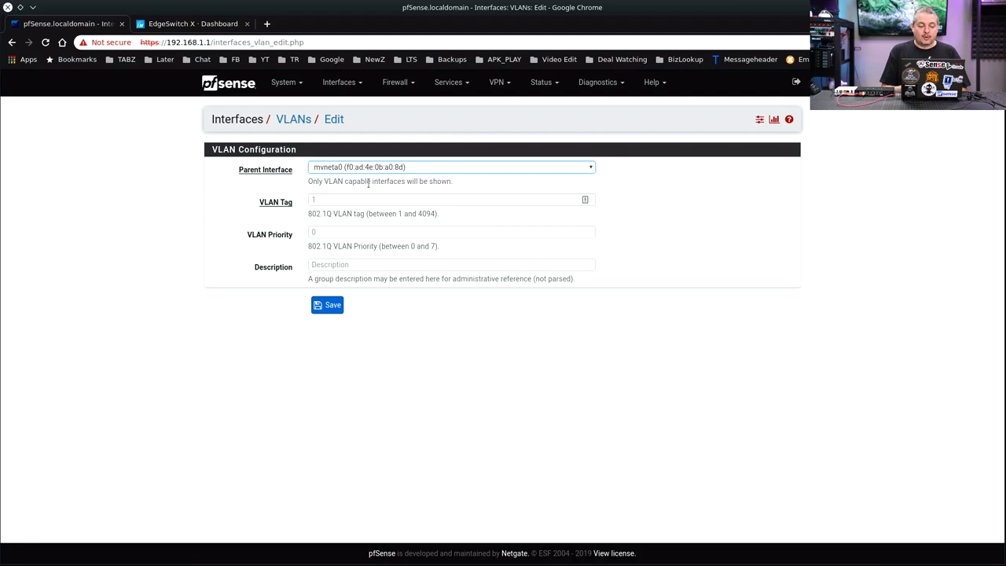
left_click(448, 199)
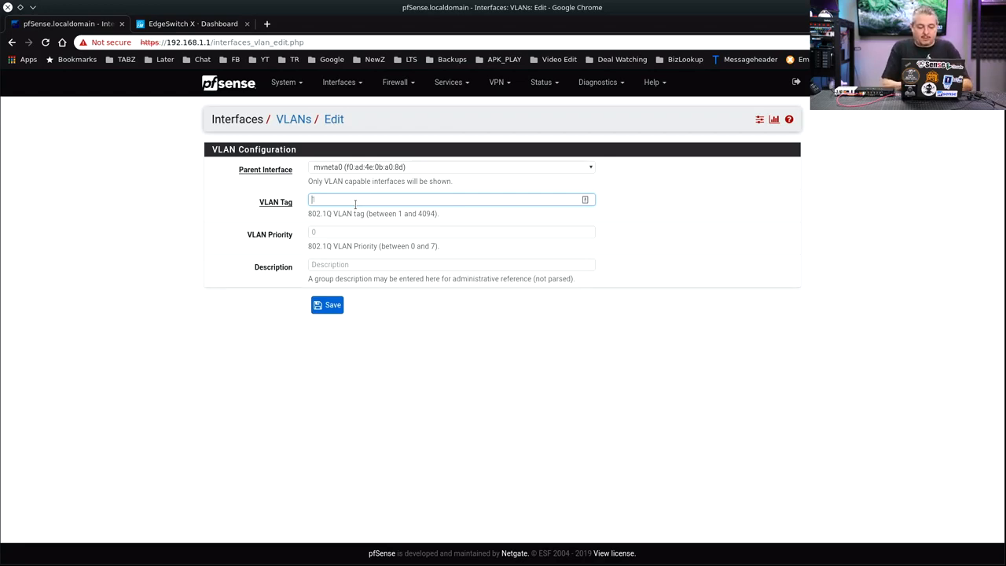
type("50")
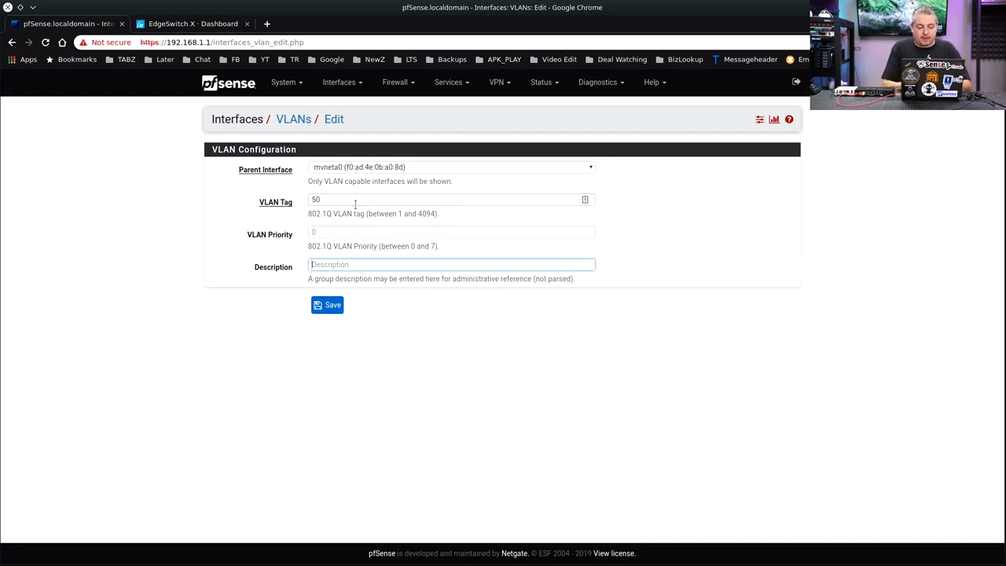
type("Guest Netwo")
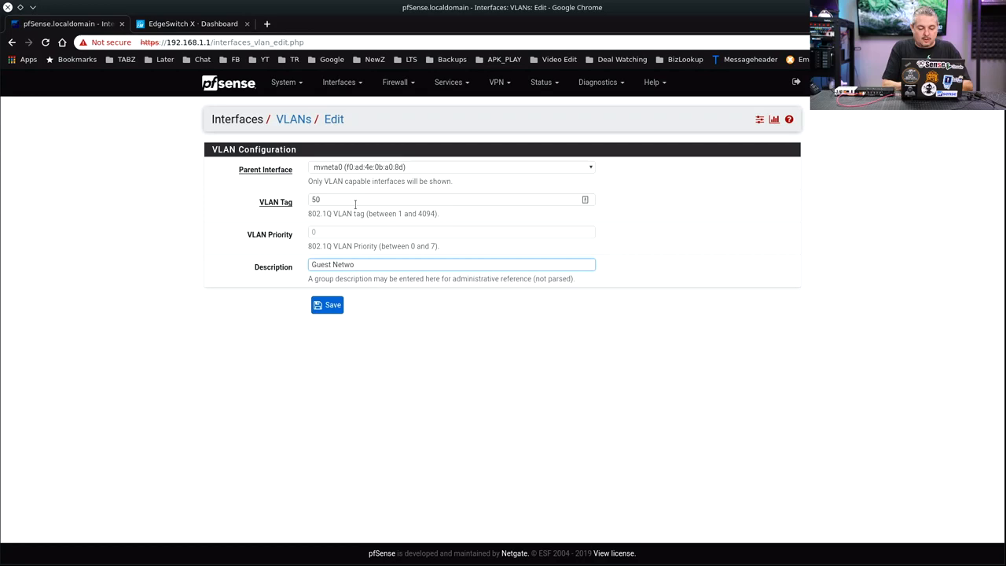
type("rk")
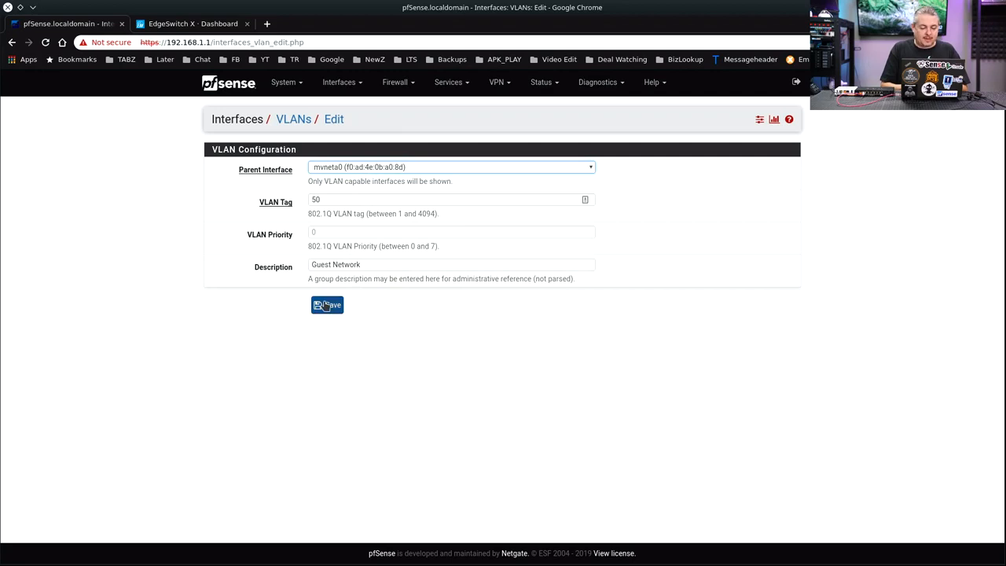
left_click(327, 305)
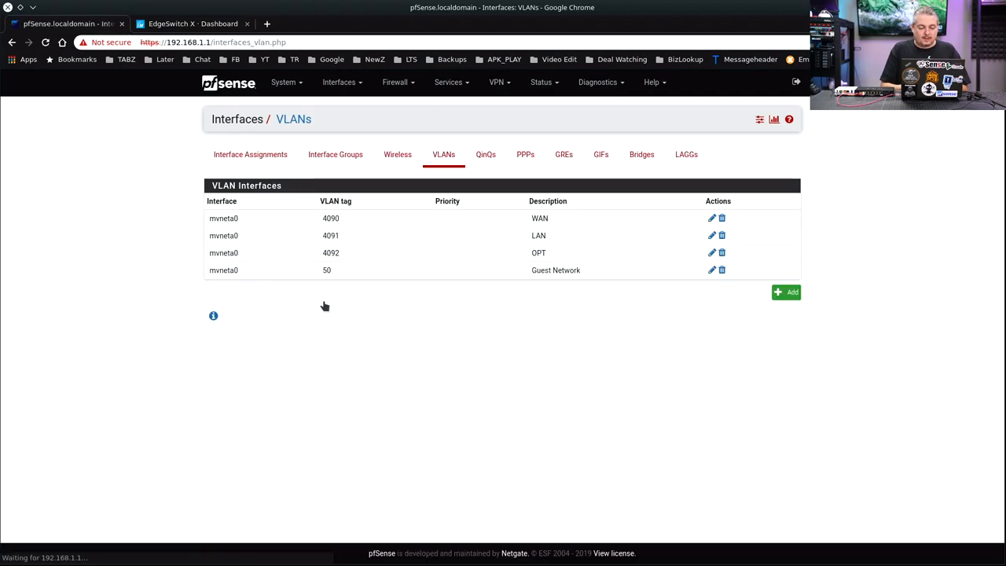
mouse_move(591, 398)
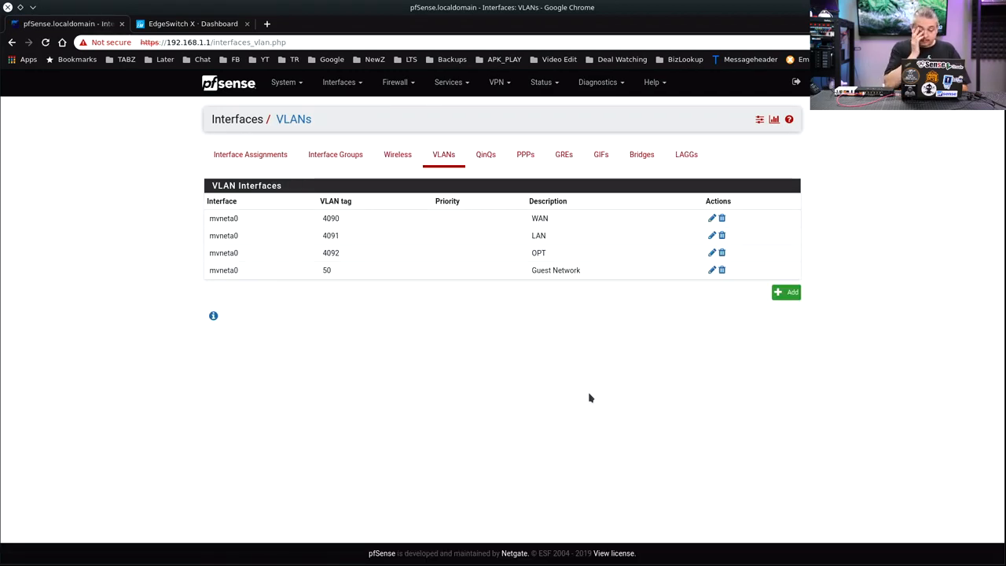
mouse_move(222, 263)
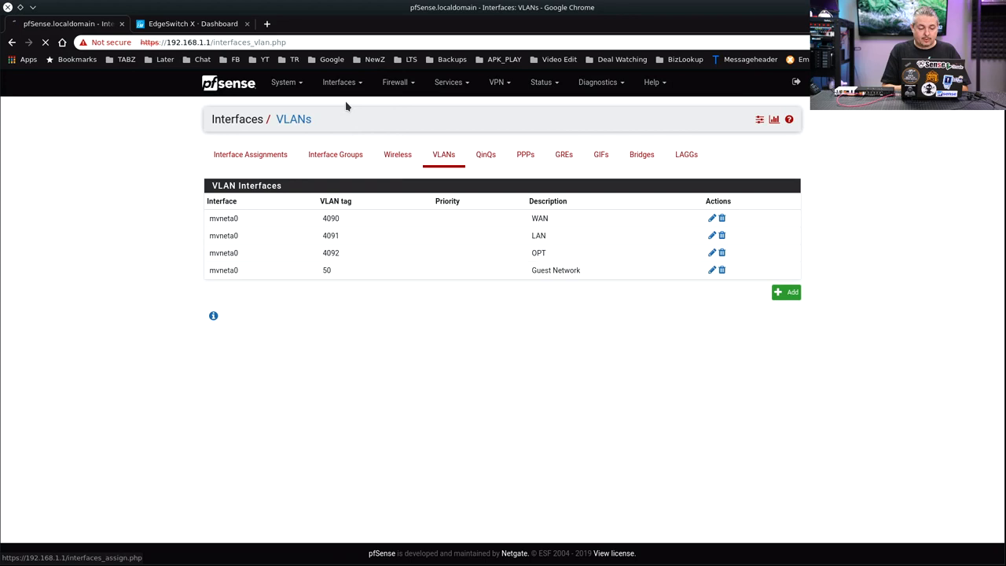
- Assign VLAN 50 (Guest Network) as the new OPT2 interface
left_click(250, 154)
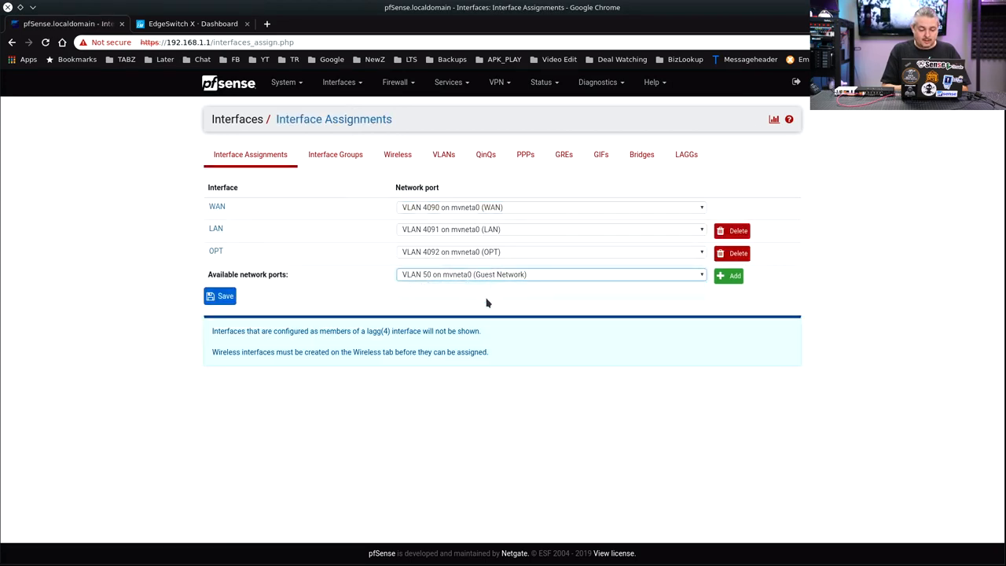
left_click(728, 276)
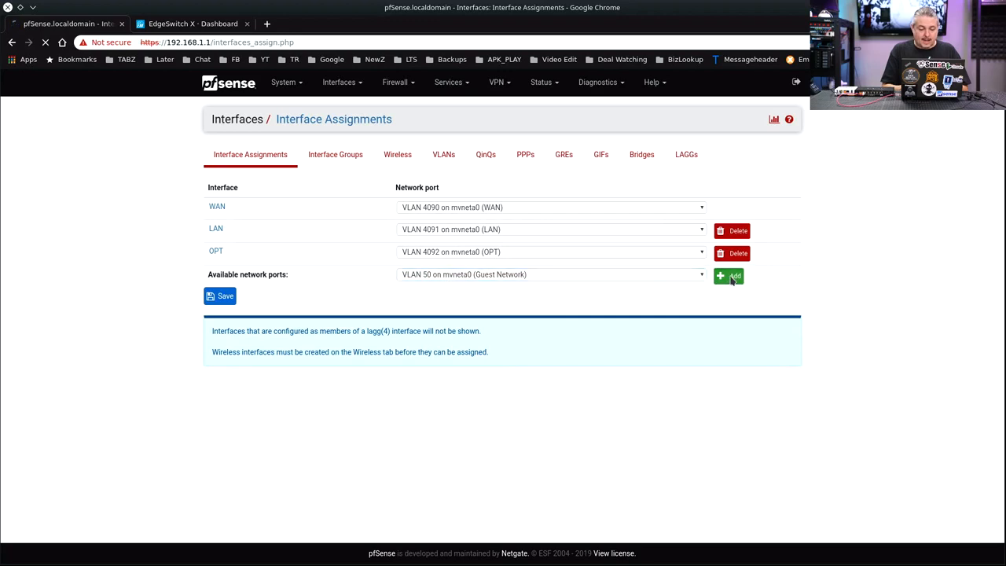
left_click(728, 276)
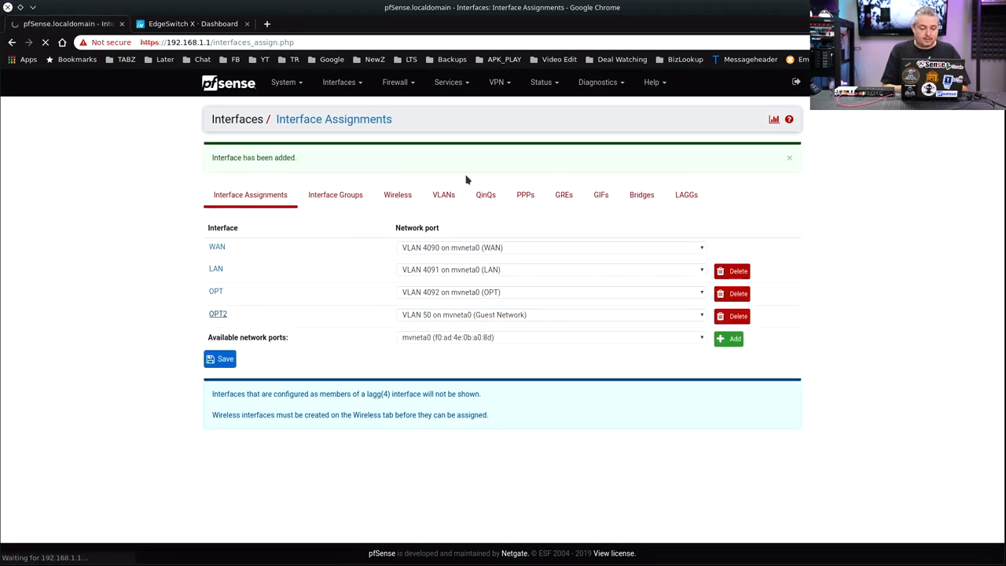
left_click(218, 314)
type("Gue")
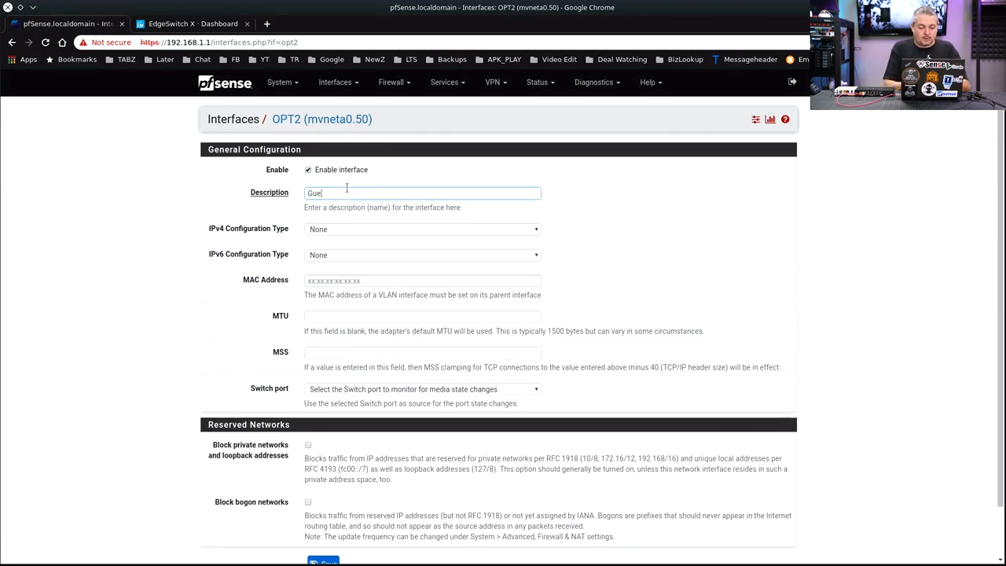
- Name OPT2 'Guest' with static IPv4 192.168.50.1/24 and save
left_click(422, 228)
type("192.168.1")
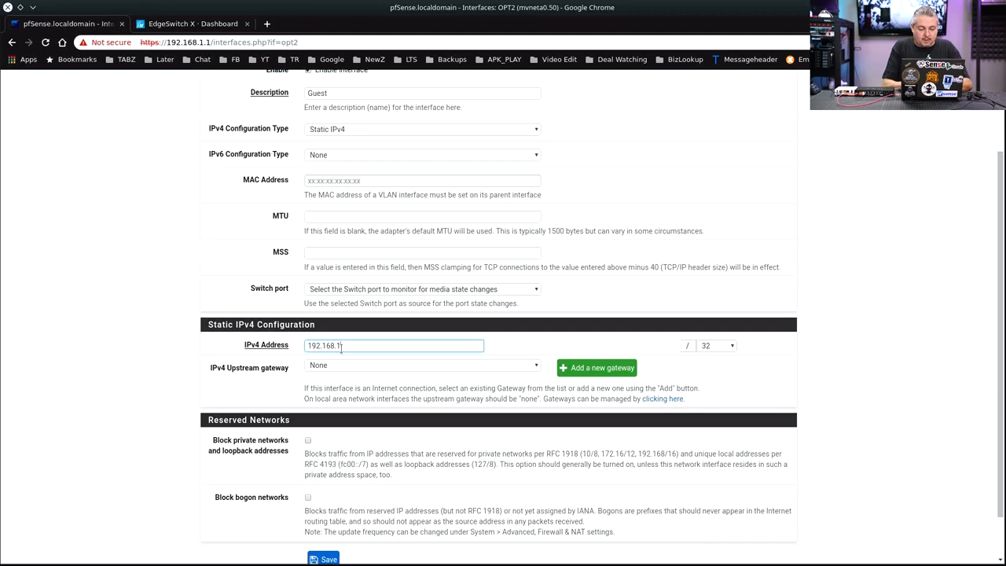
type("50.")
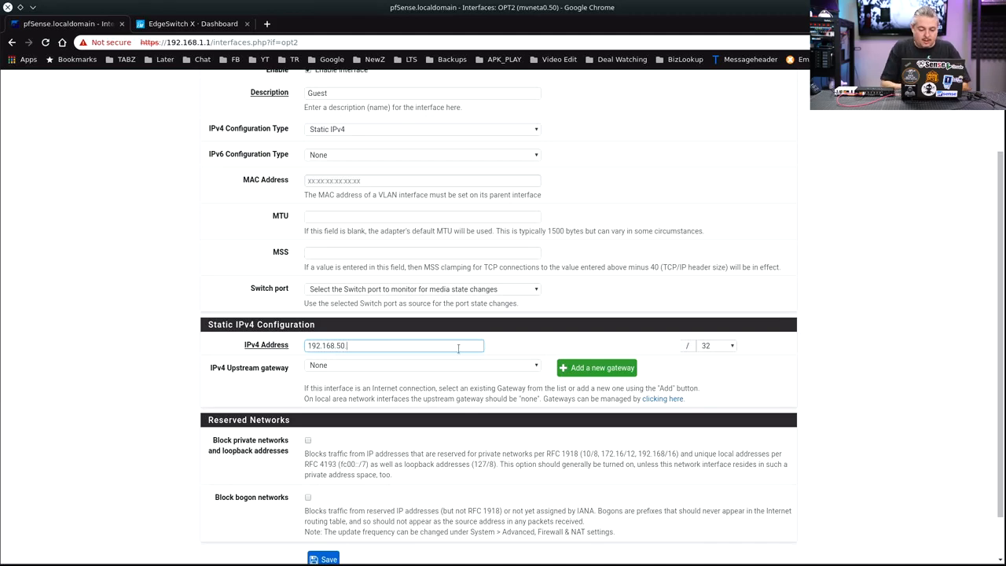
type("1")
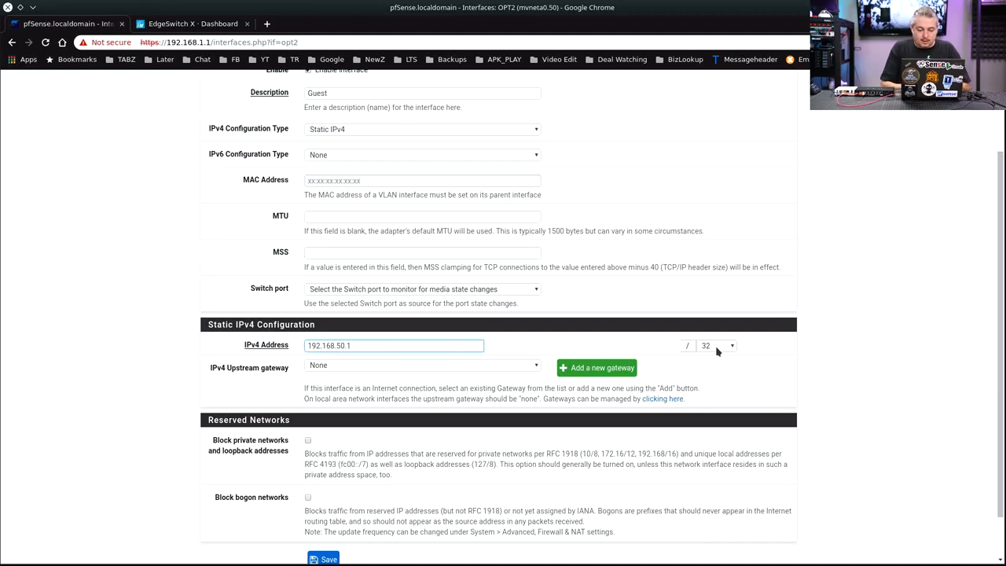
left_click(715, 345)
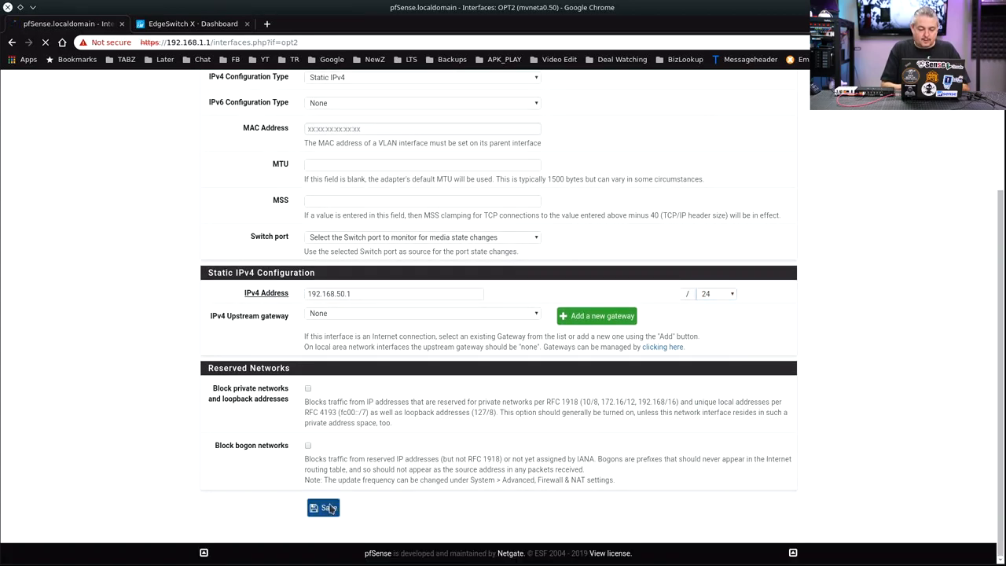
left_click(322, 508)
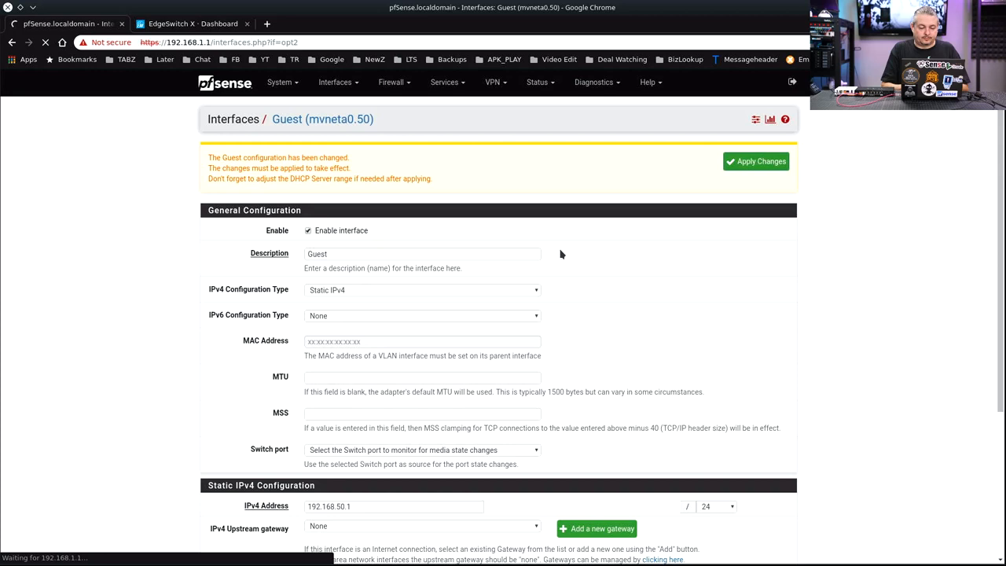
mouse_move(488, 271)
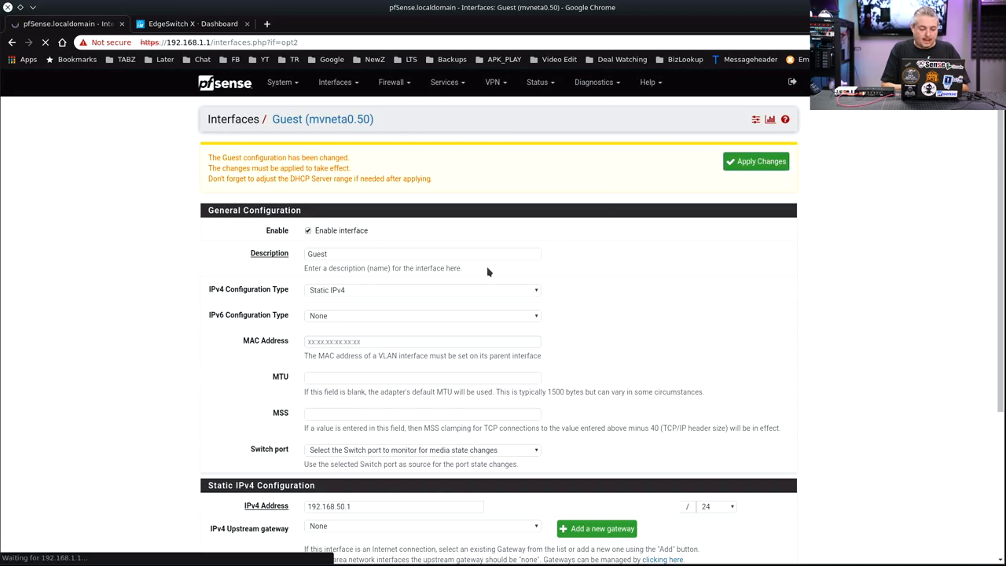
mouse_move(666, 311)
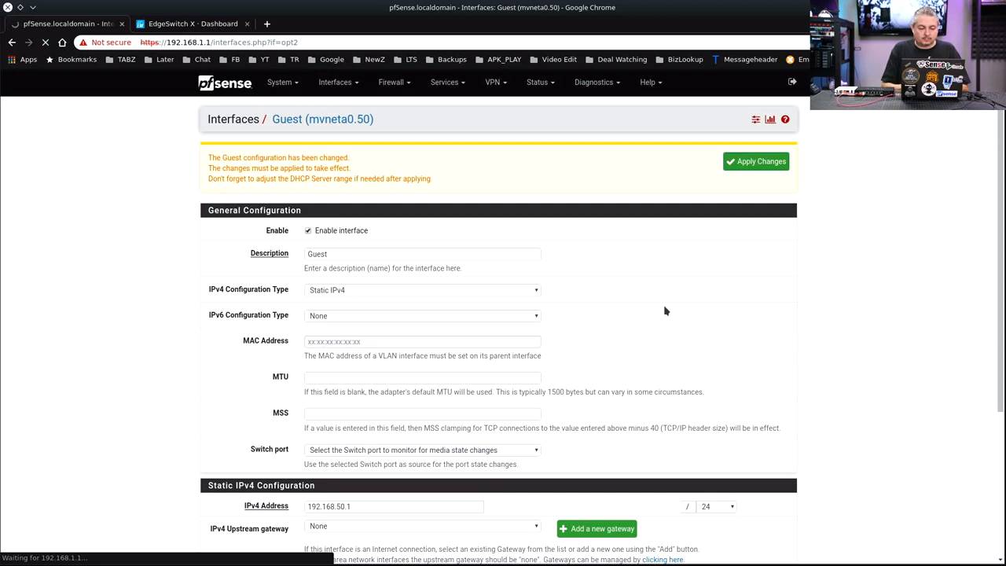
scroll("down", 3)
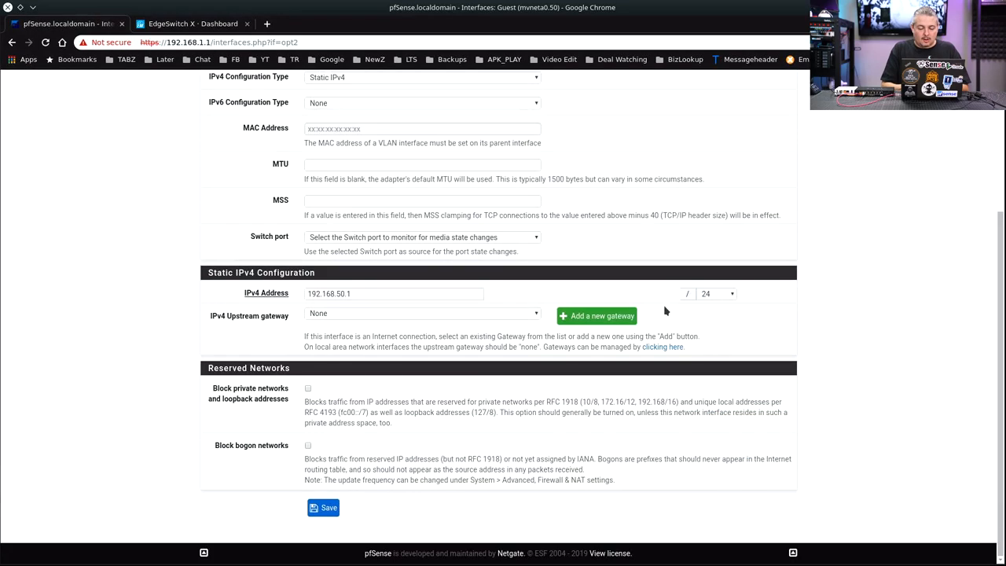
- Apply the Guest interface changes and view the GUEST firewall rules
left_click(323, 507)
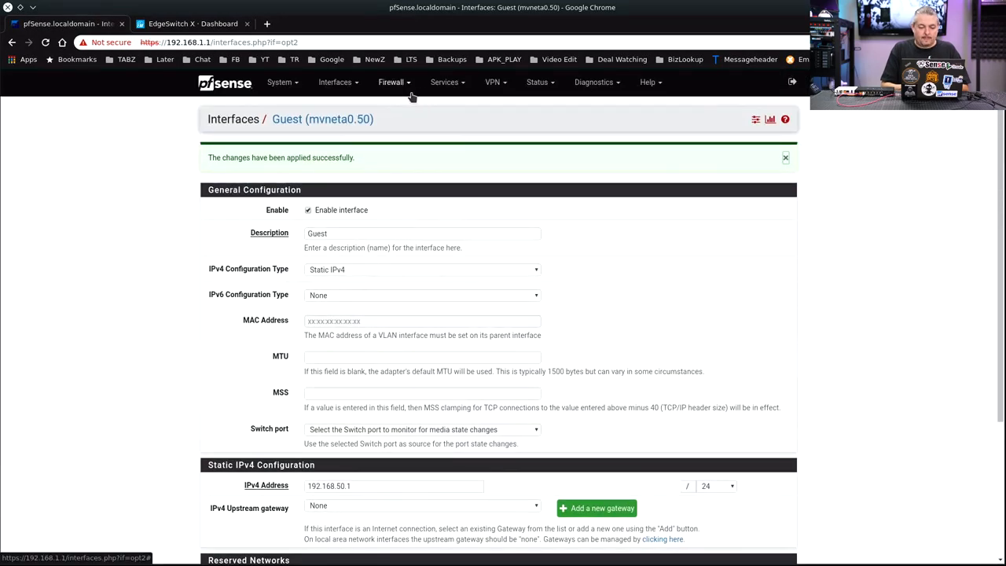
left_click(390, 81)
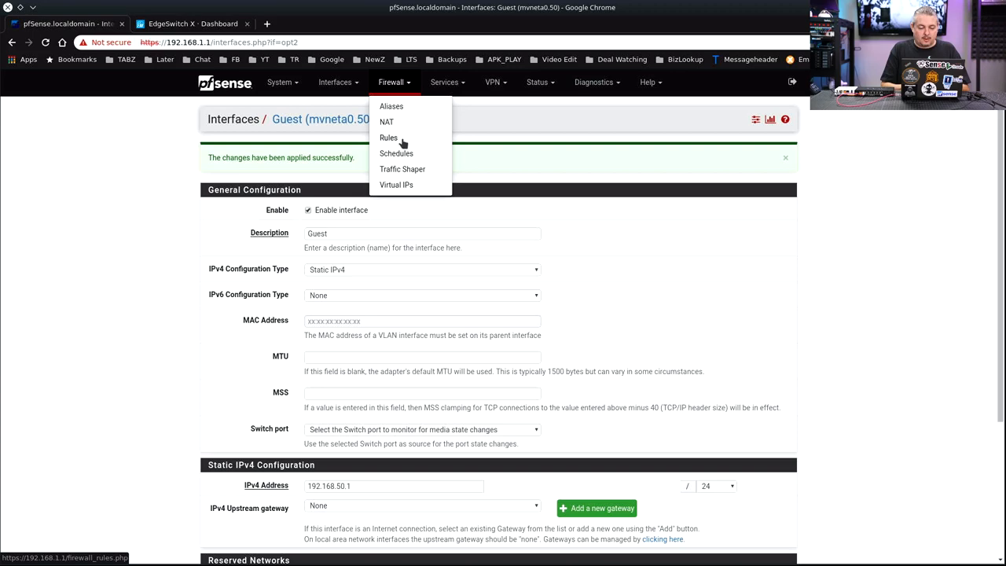
left_click(389, 138)
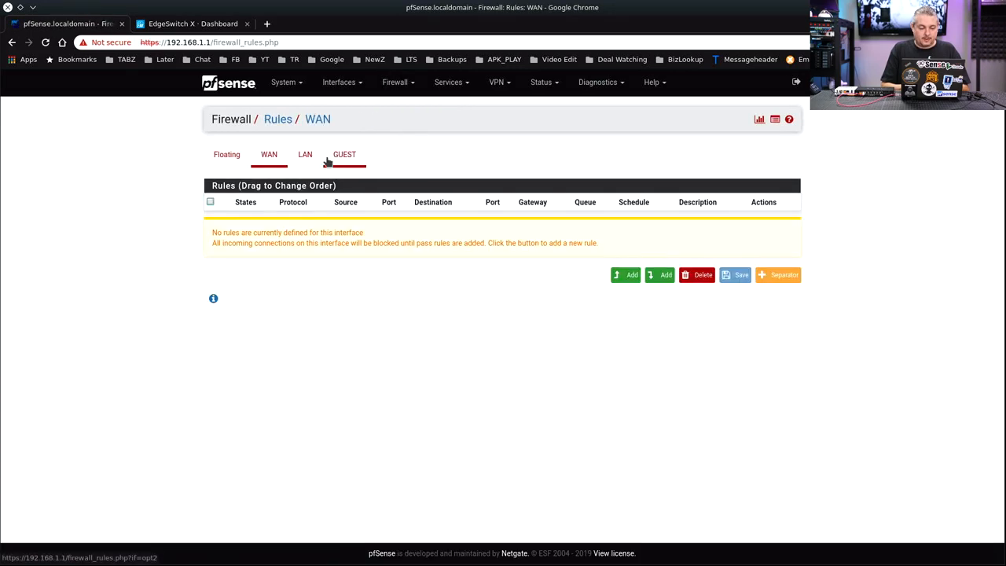
left_click(344, 154)
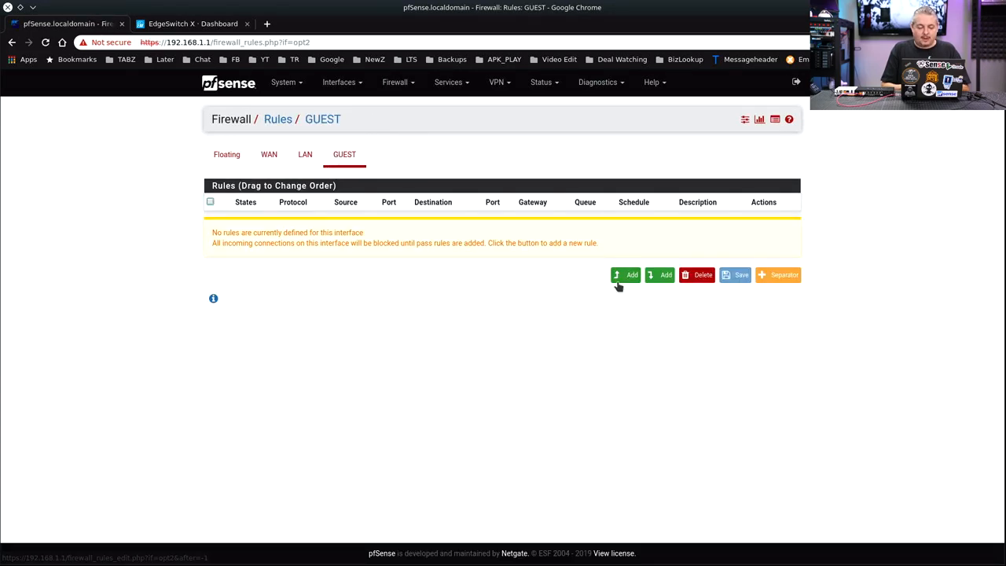
- Add and apply a GUEST pass rule for IPv4, any protocol, any to any
left_click(631, 274)
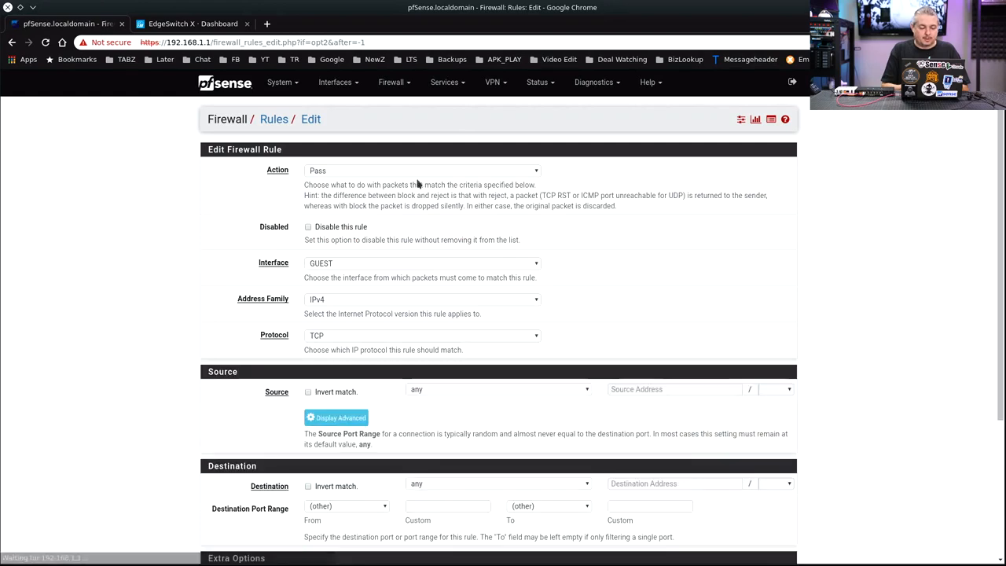
left_click(422, 335)
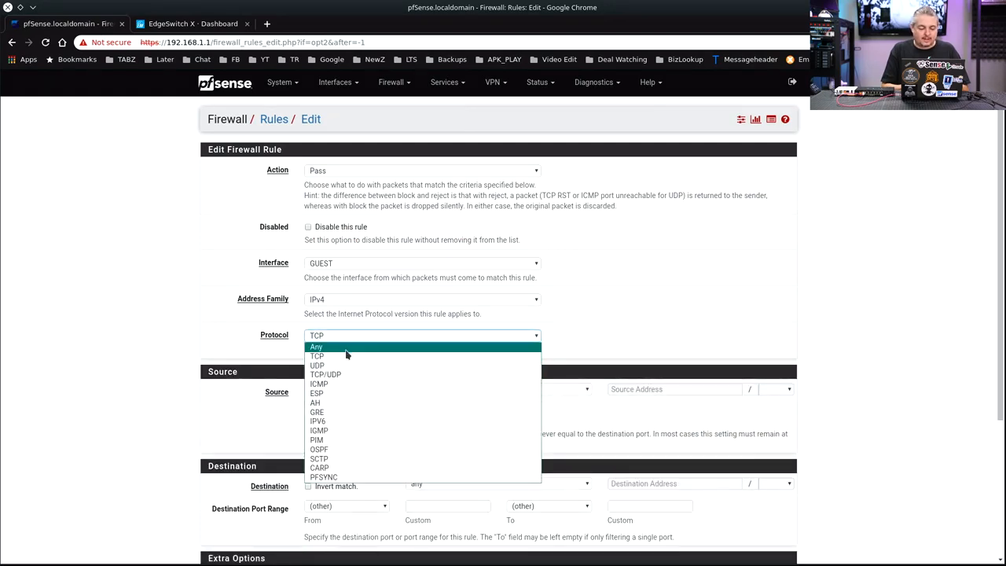
left_click(316, 346)
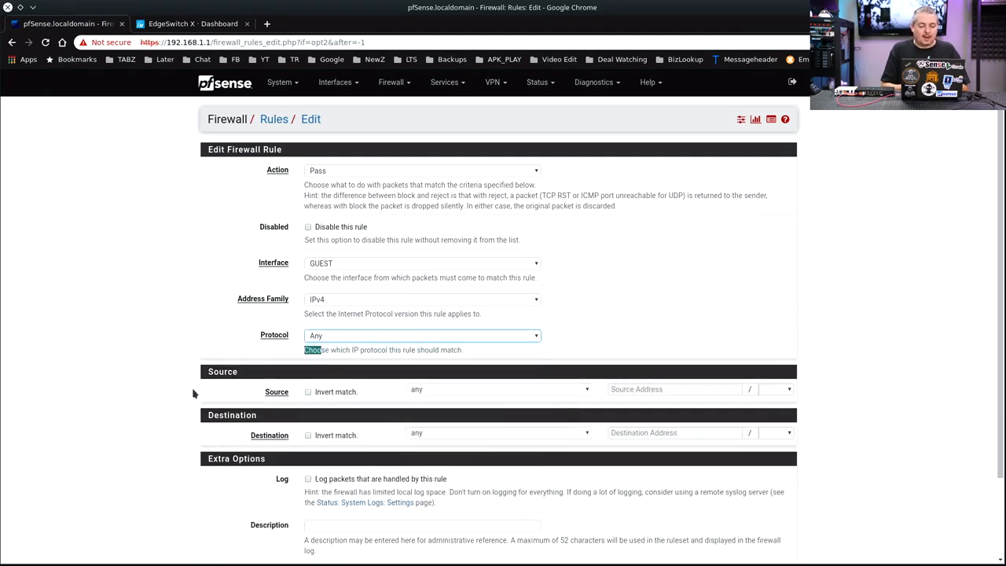
scroll("down", 3)
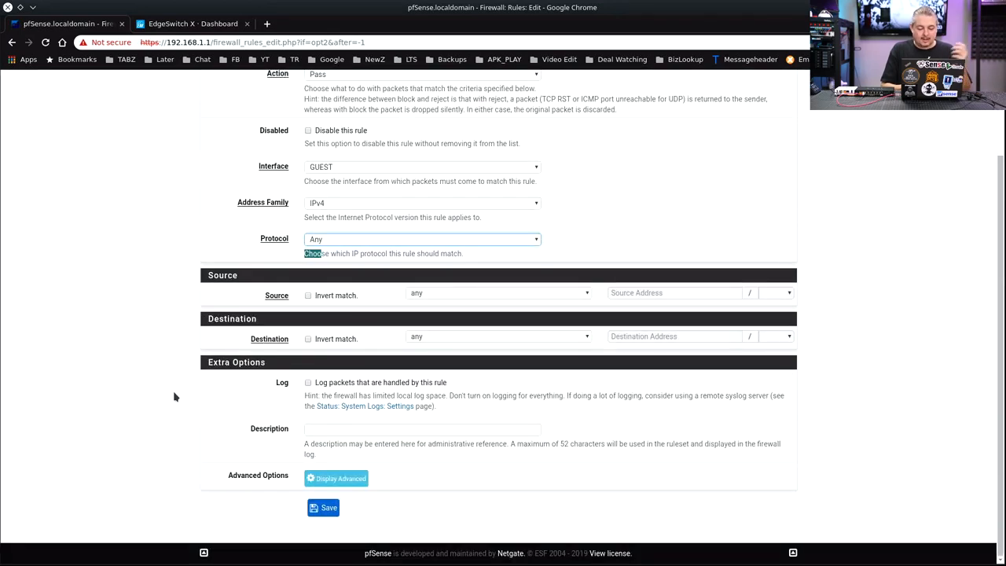
left_click(323, 507)
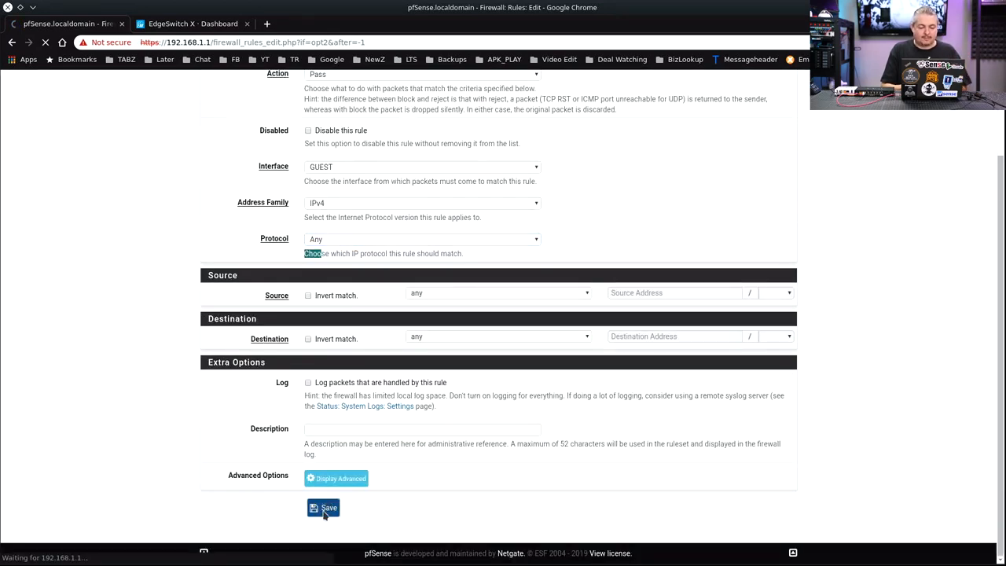
left_click(322, 508)
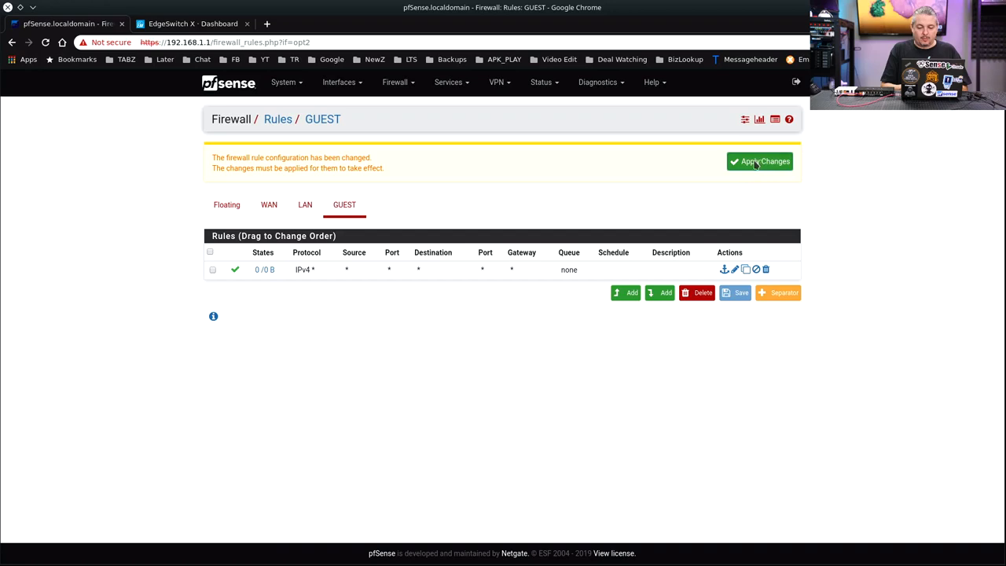
left_click(759, 161)
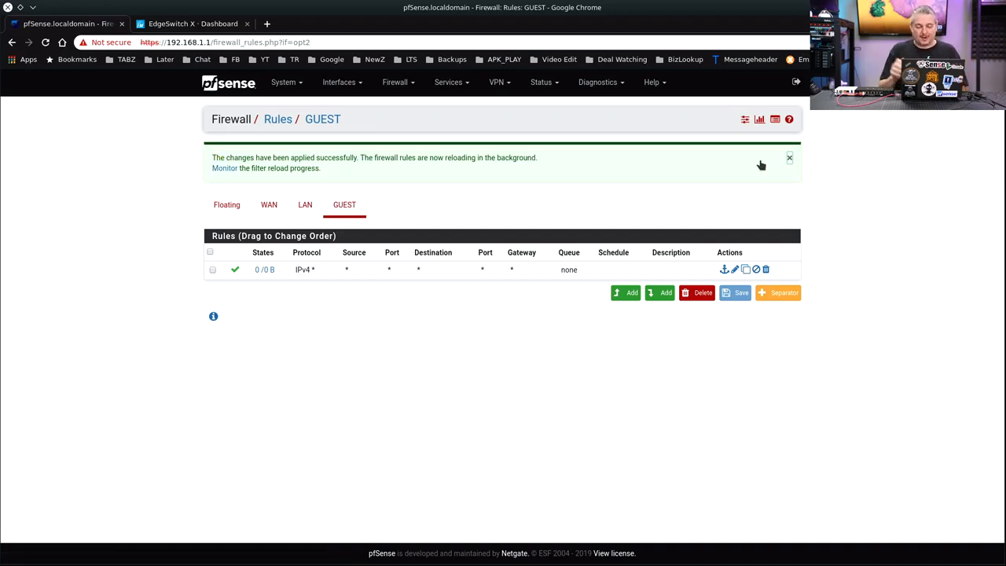
left_click(395, 81)
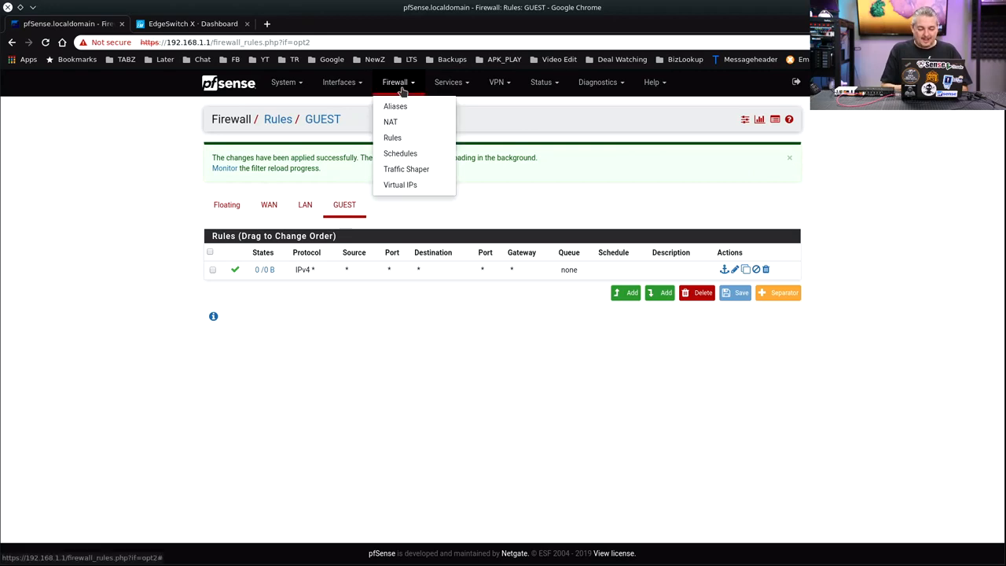
mouse_move(393, 93)
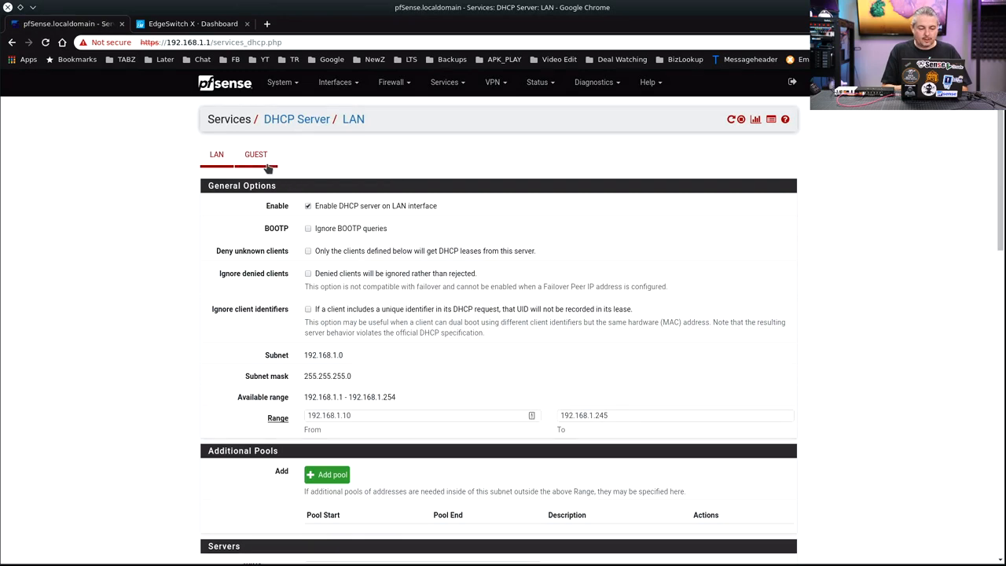
- Set the GUEST DHCP range to 192.168.50.10–192.168.50.250 and save
left_click(256, 154)
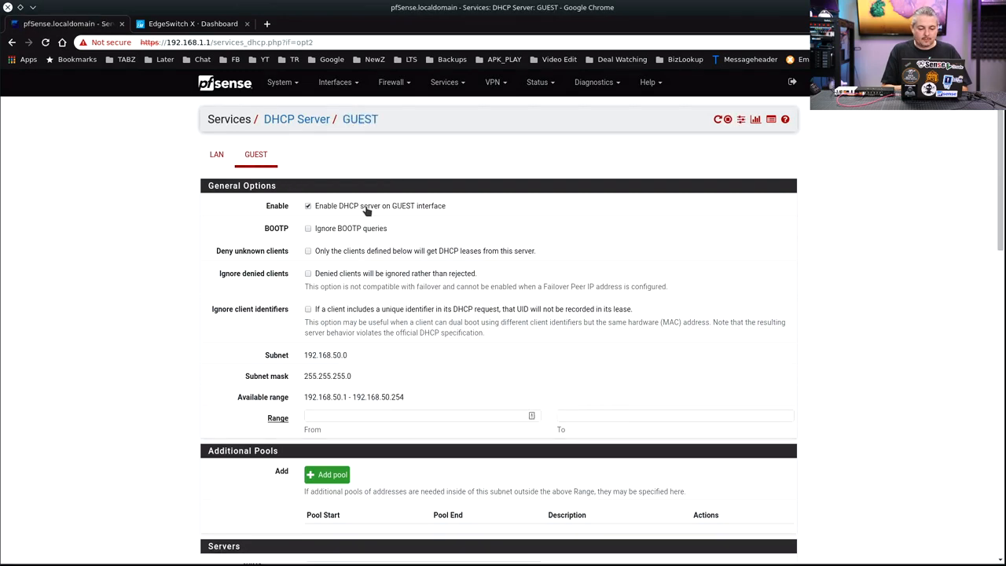
double_click(325, 397)
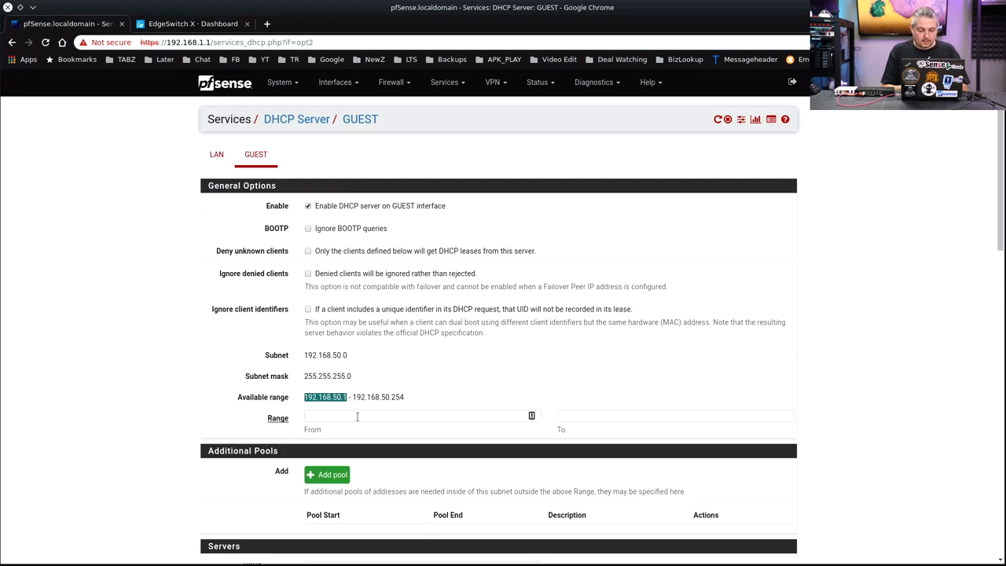
type("192.168.50.10")
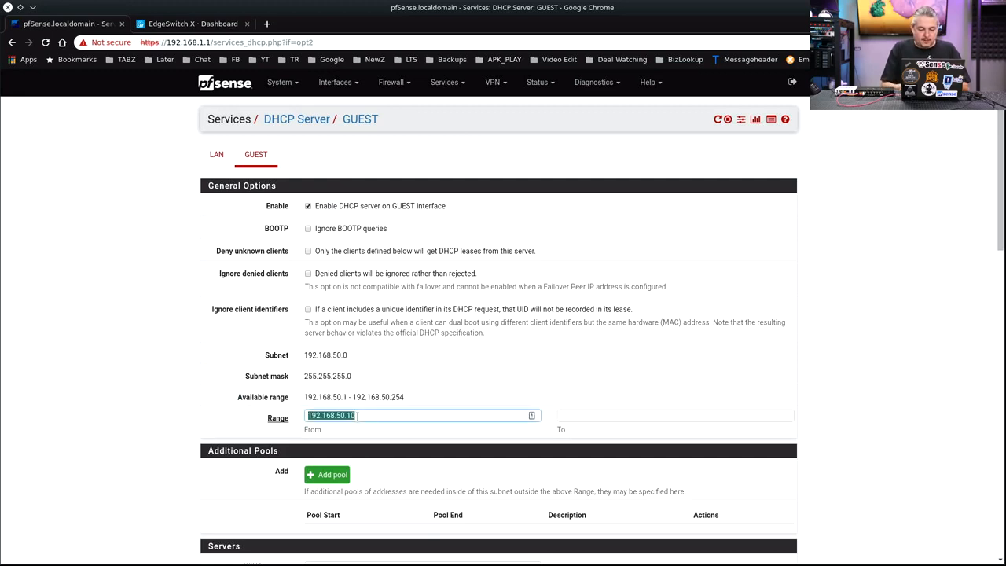
type("192.168.50.200")
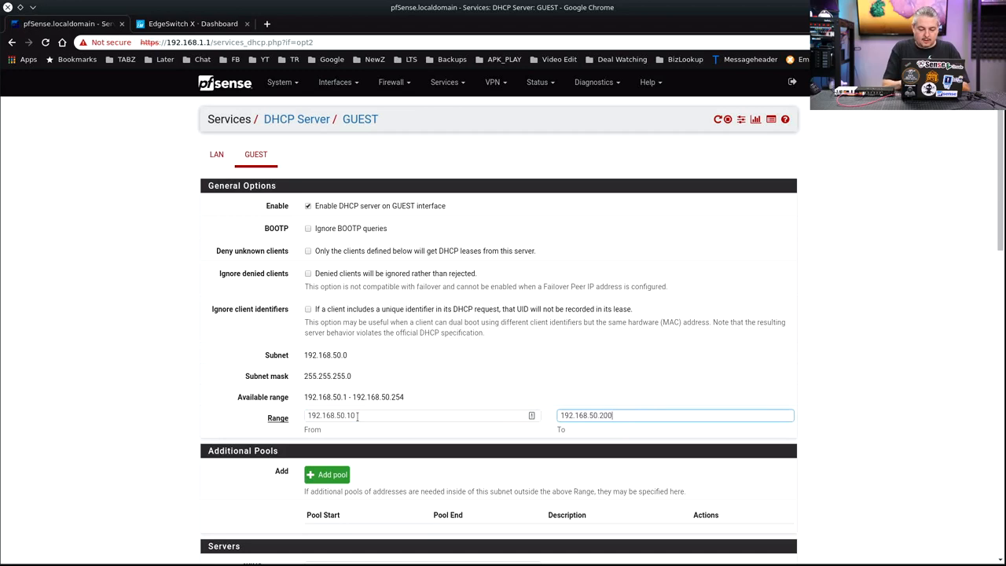
key("BackSpace")
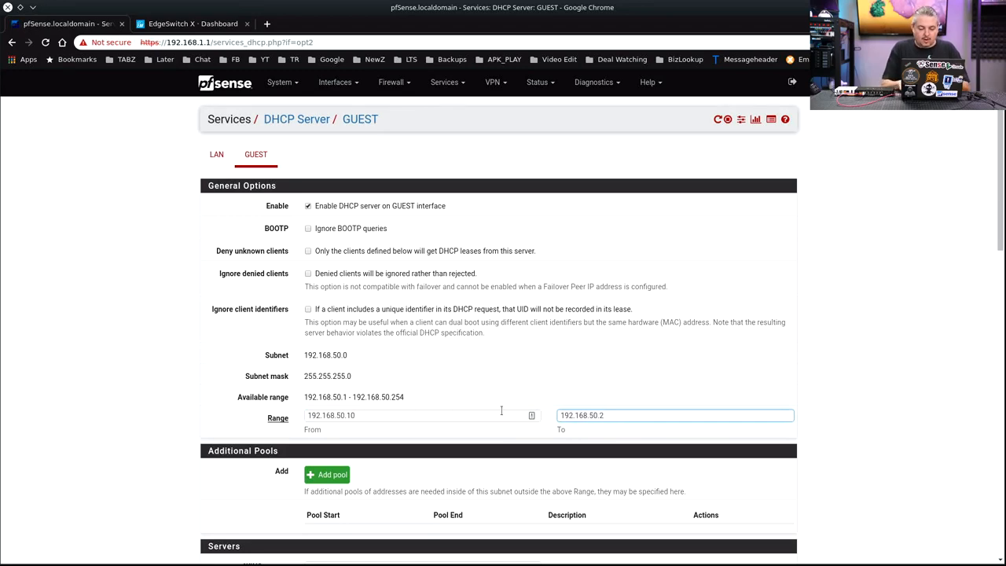
scroll("down", 3)
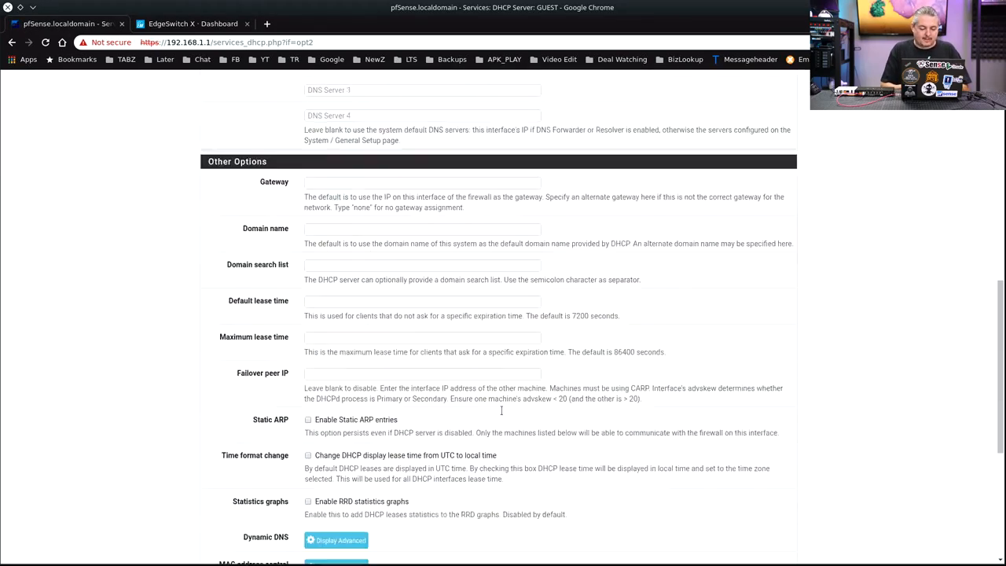
scroll("down", 3)
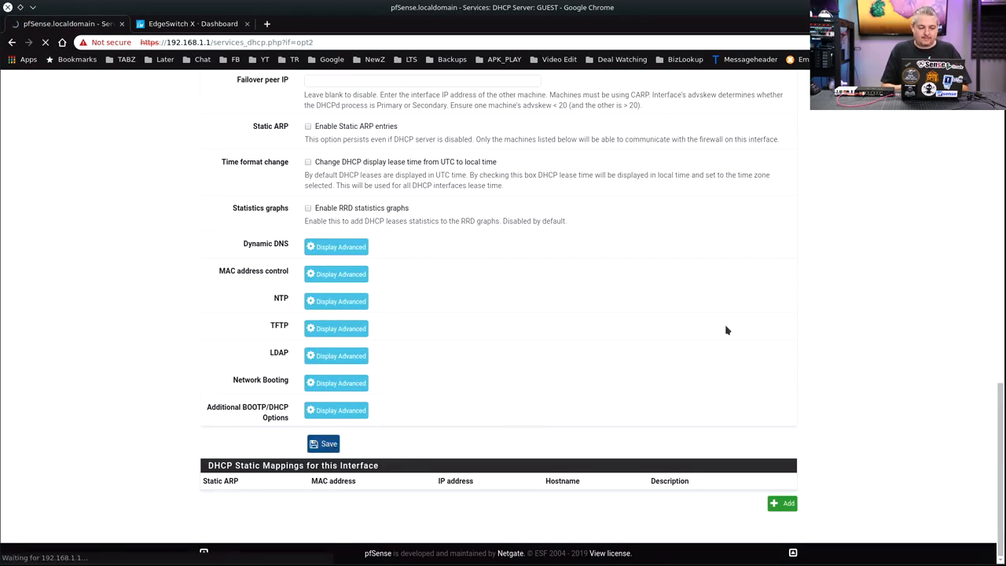
left_click(323, 443)
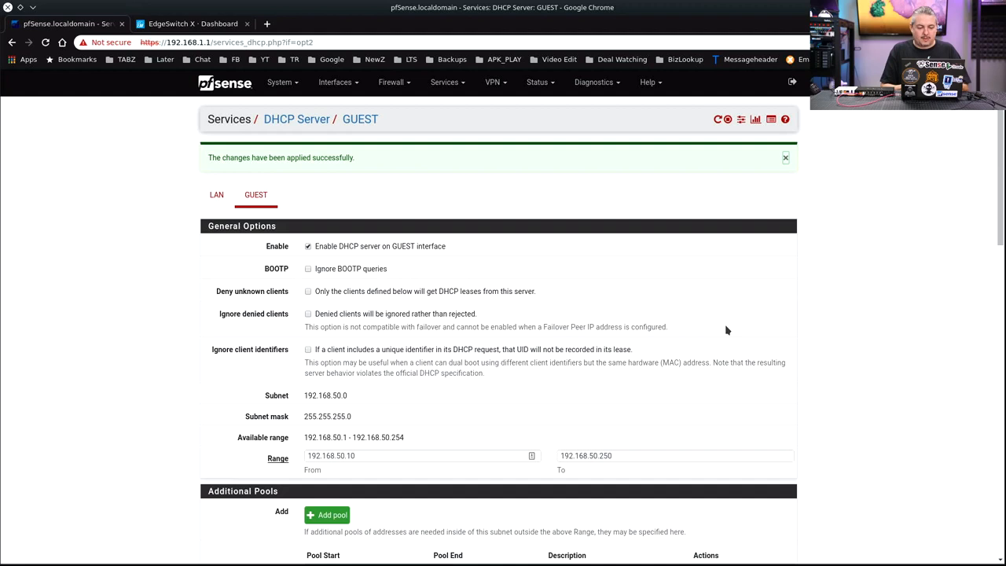
mouse_move(407, 105)
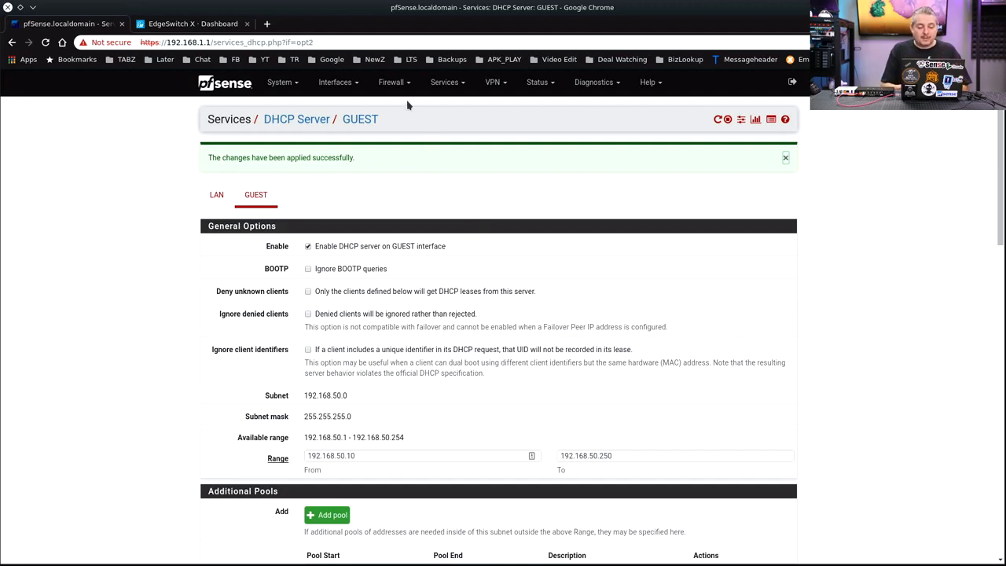
left_click(391, 81)
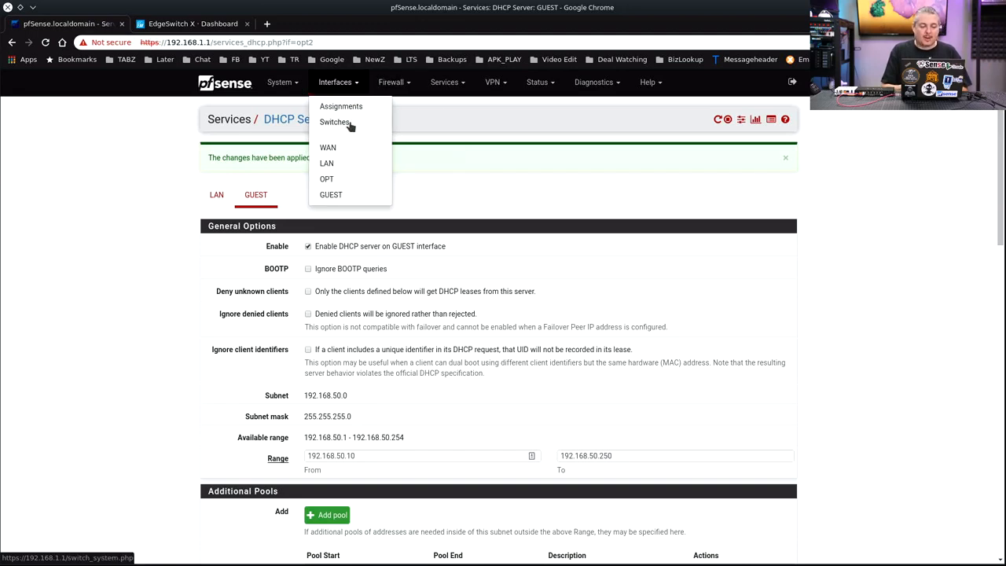
- Start a new switch VLAN with tag 50 and description 'Guest Network'
left_click(334, 122)
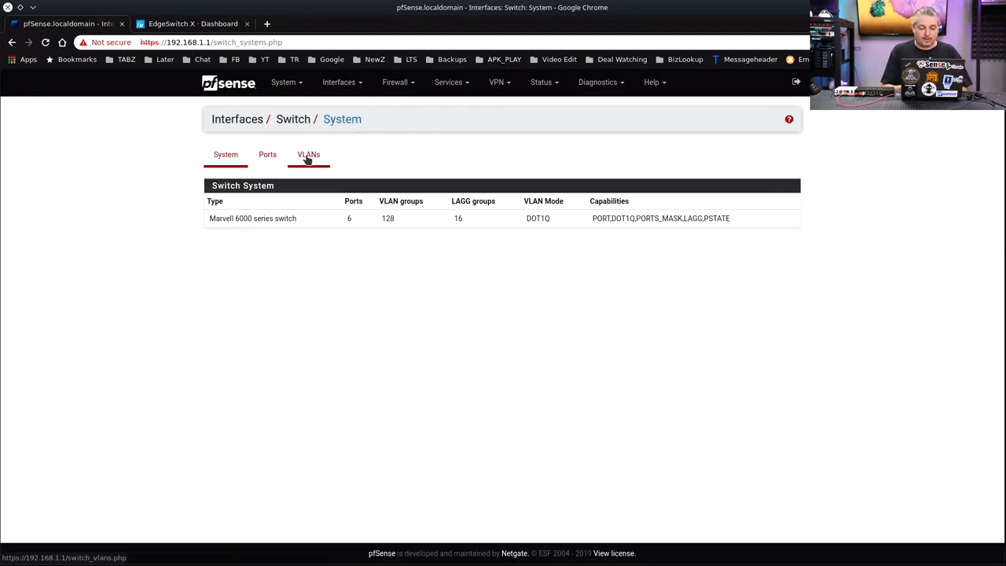
left_click(308, 154)
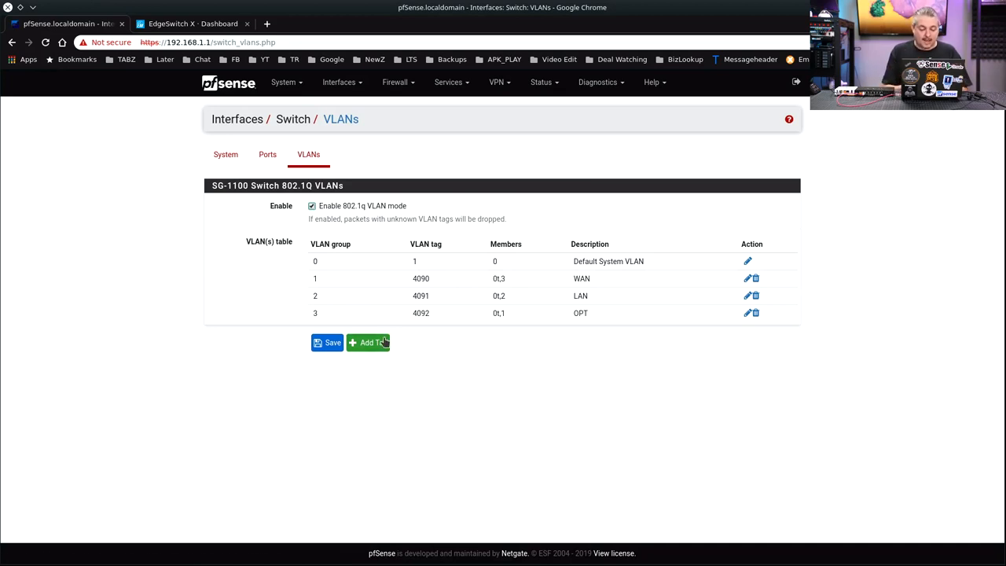
left_click(367, 342)
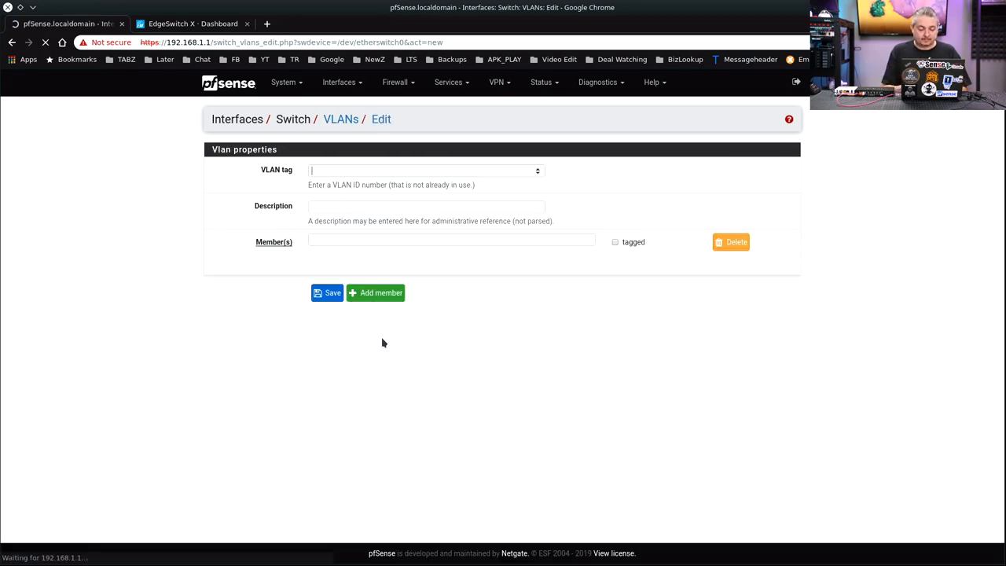
left_click(424, 171)
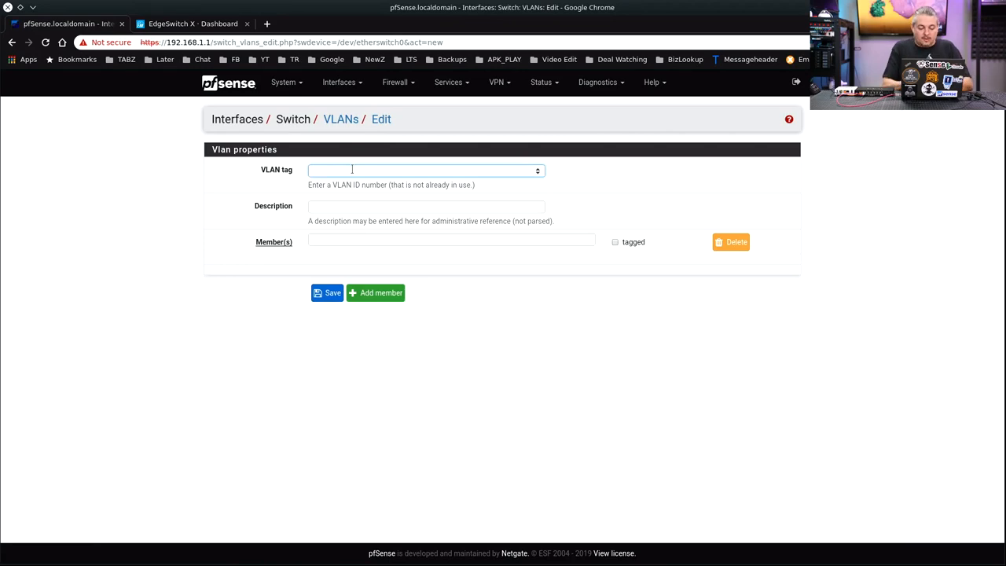
type("Guest")
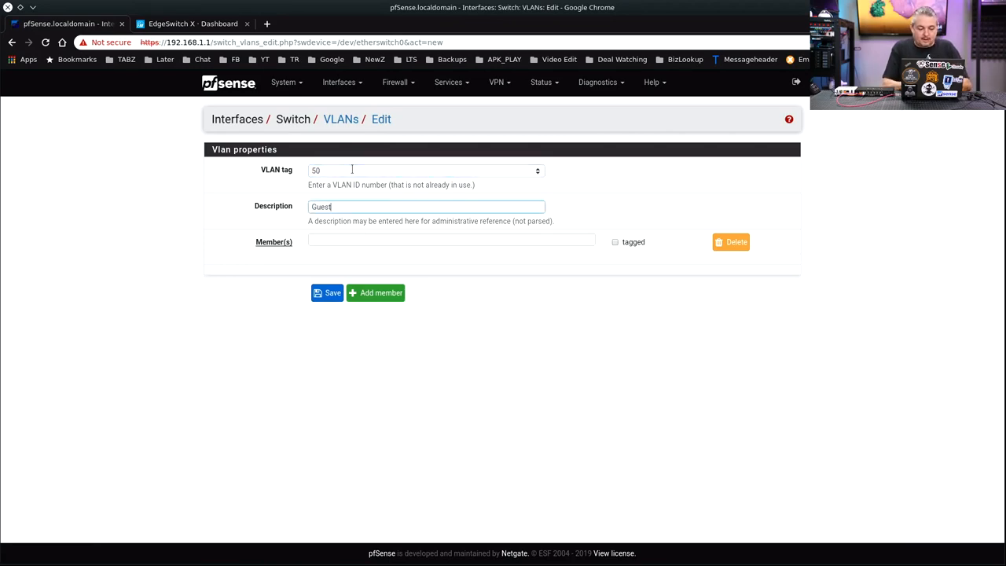
type("Network")
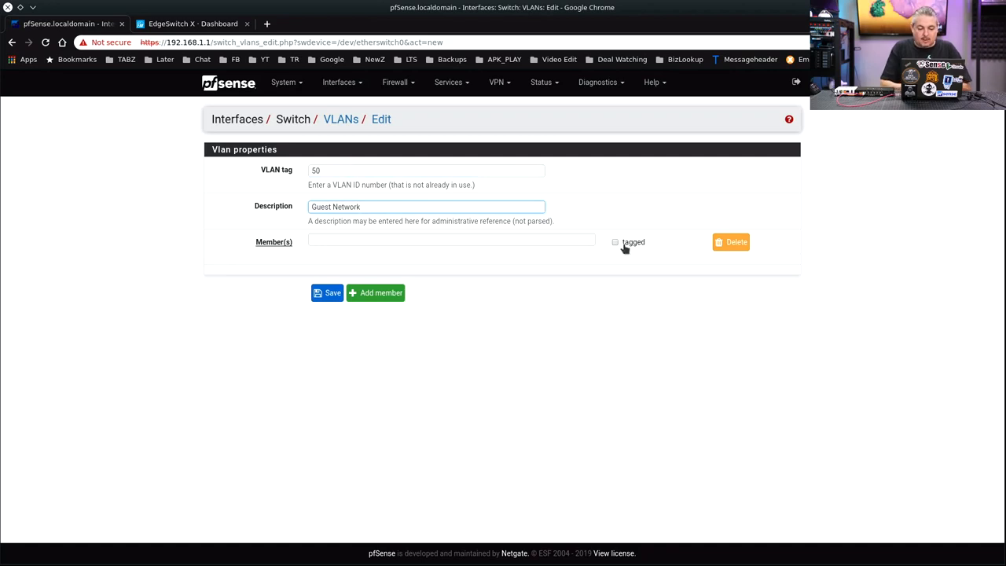
- Add ports 0 and 2 as tagged members and save the VLAN
left_click(616, 241)
type("0")
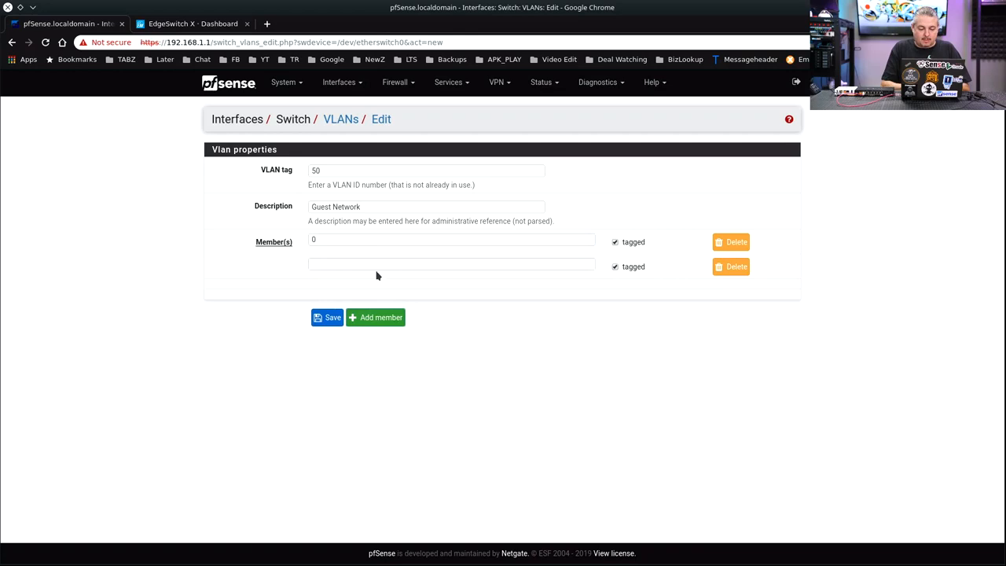
left_click(452, 263)
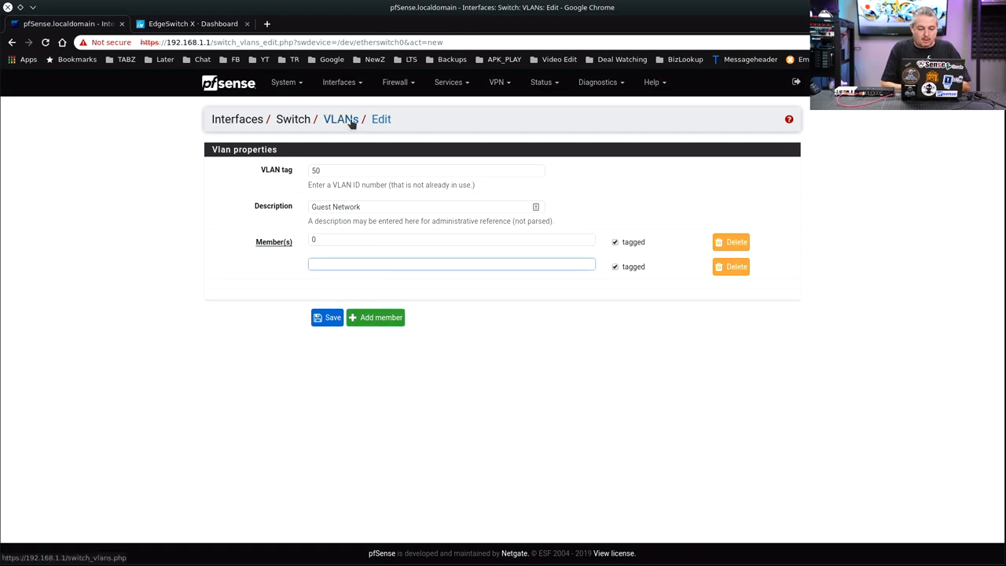
left_click(340, 119)
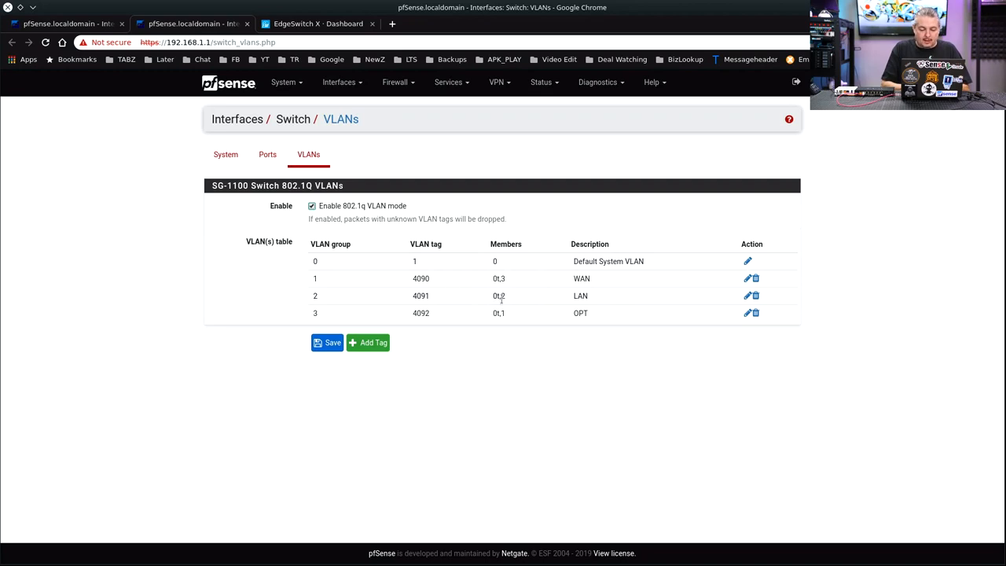
mouse_move(76, 18)
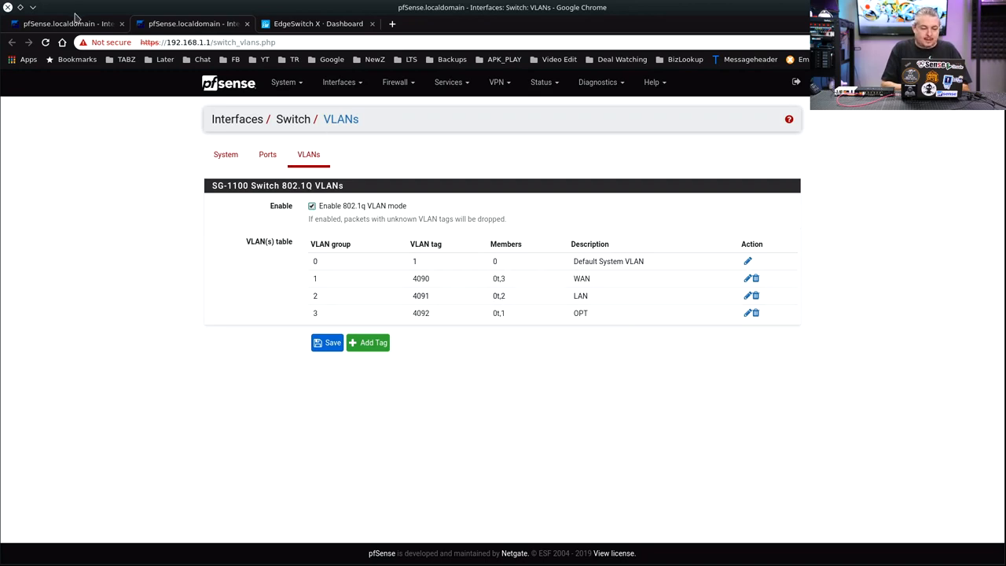
left_click(367, 342)
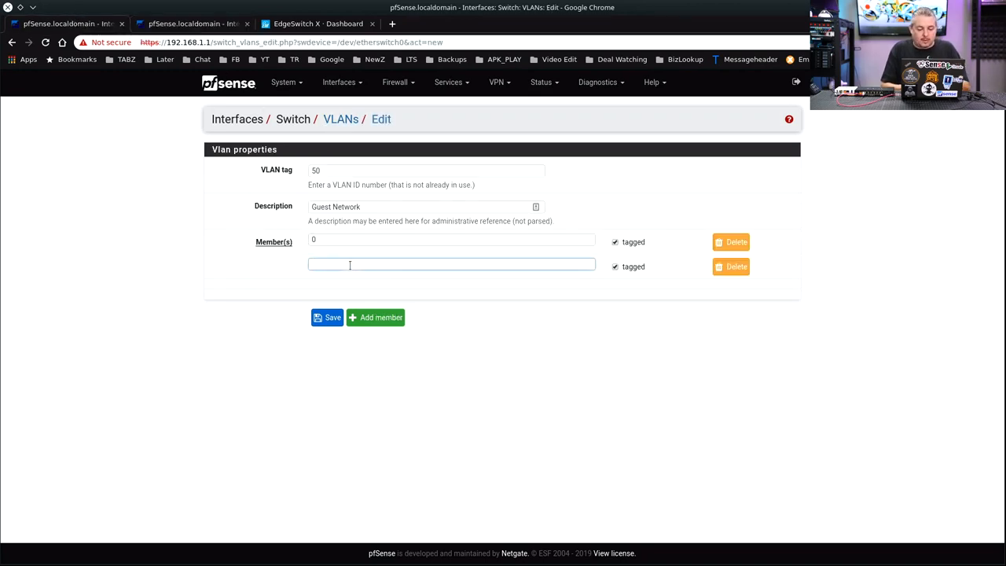
type("2")
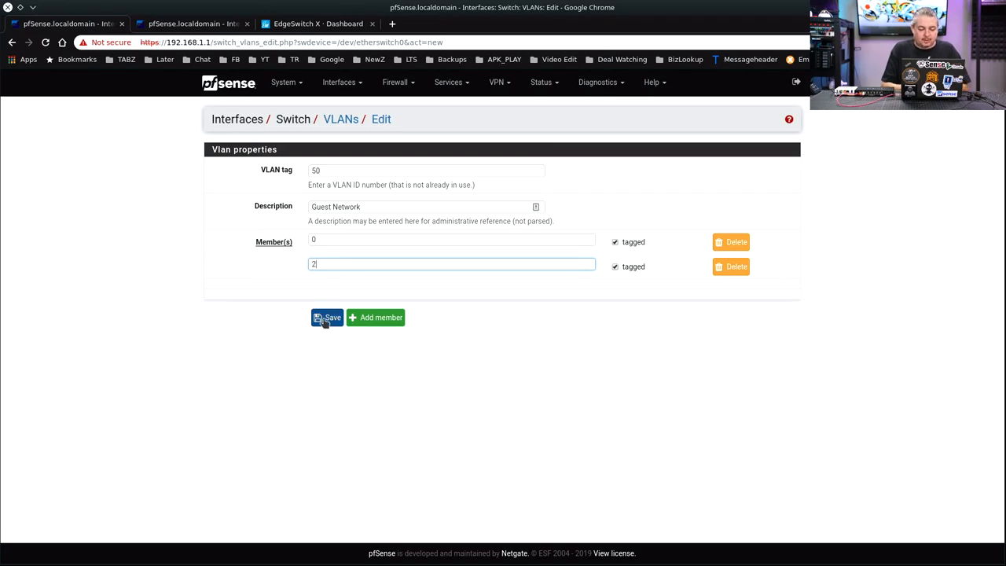
left_click(328, 317)
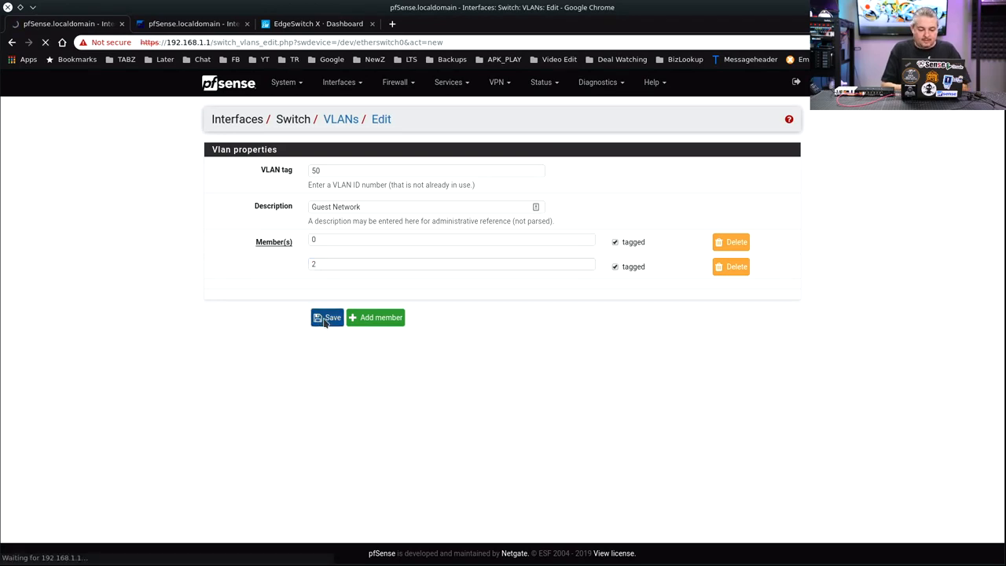
left_click(329, 317)
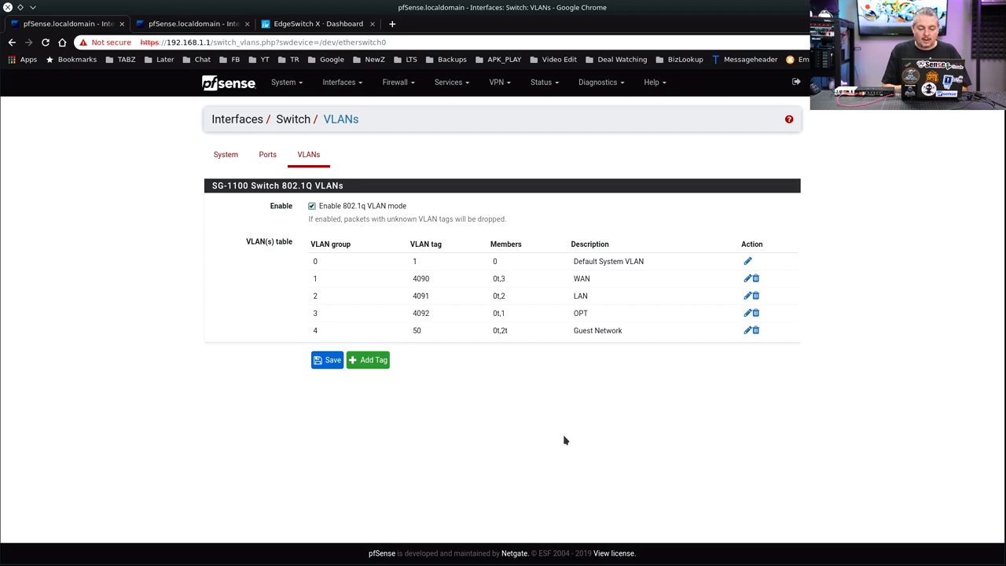
mouse_move(458, 306)
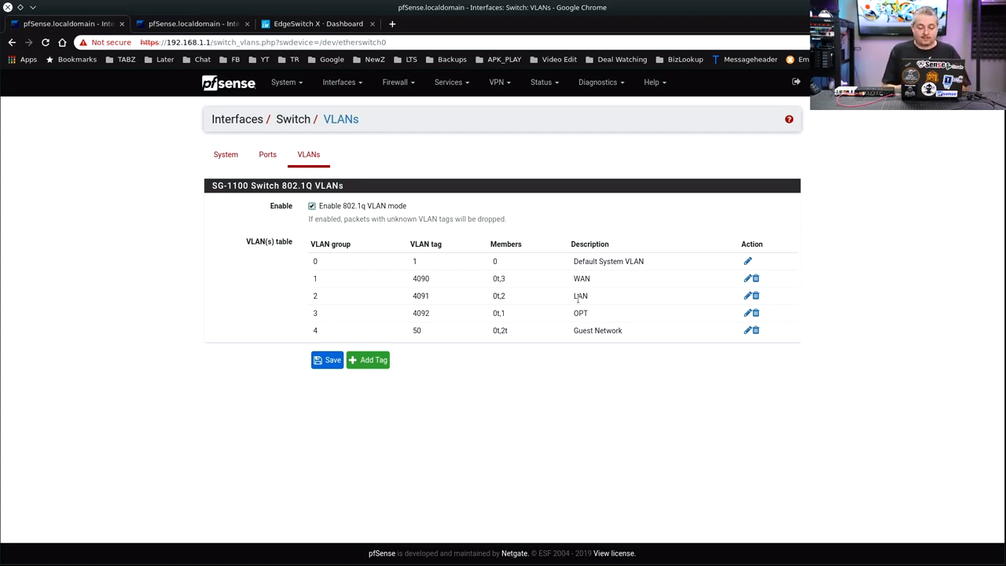
mouse_move(458, 334)
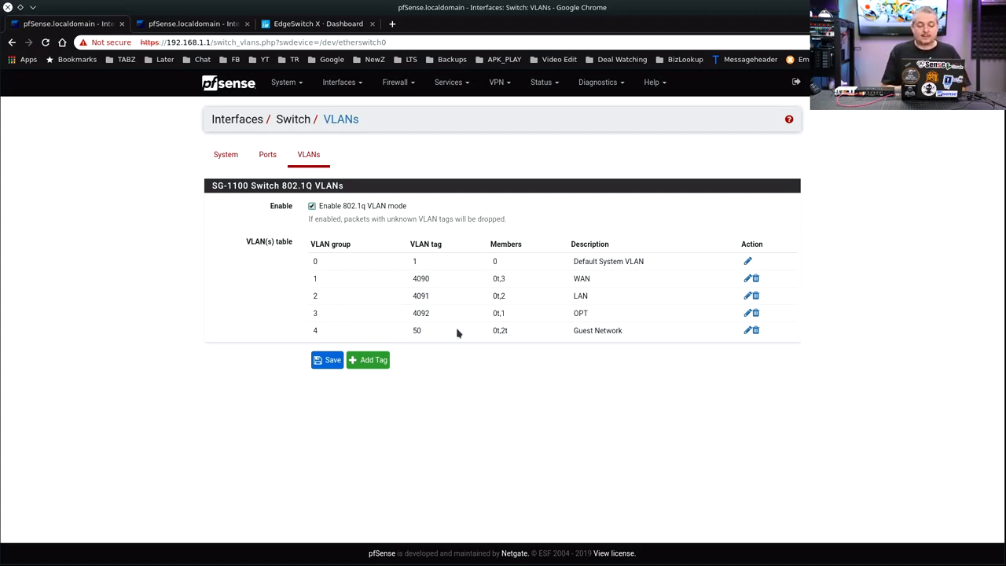
mouse_move(494, 339)
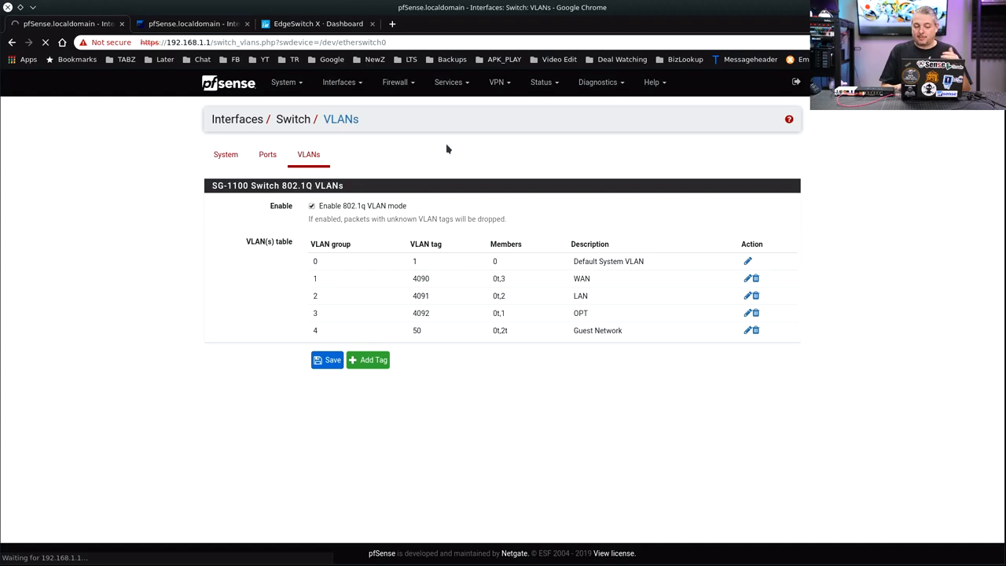
left_click(67, 23)
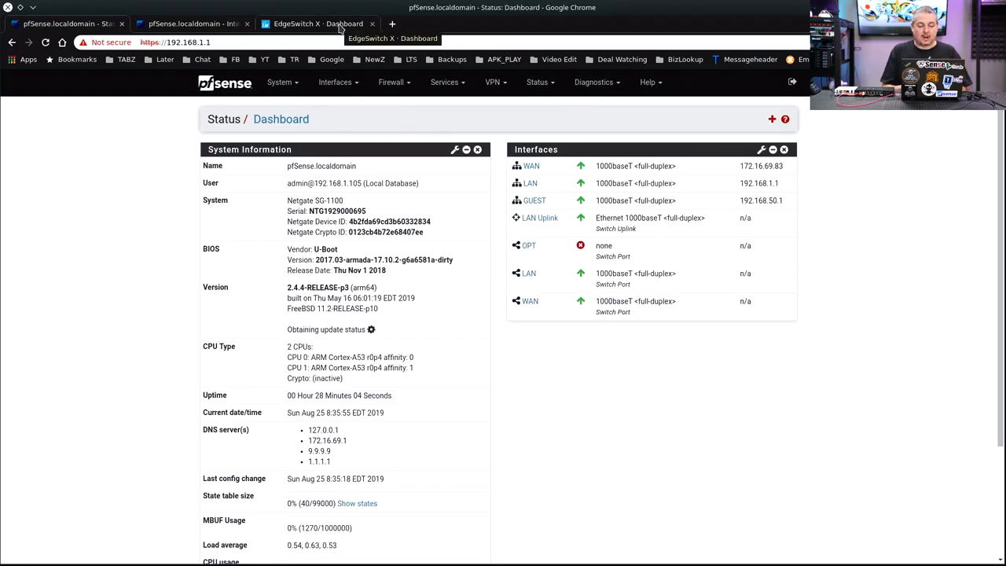
- Open the VLANs page in the EdgeSwitch X browser tab
left_click(318, 24)
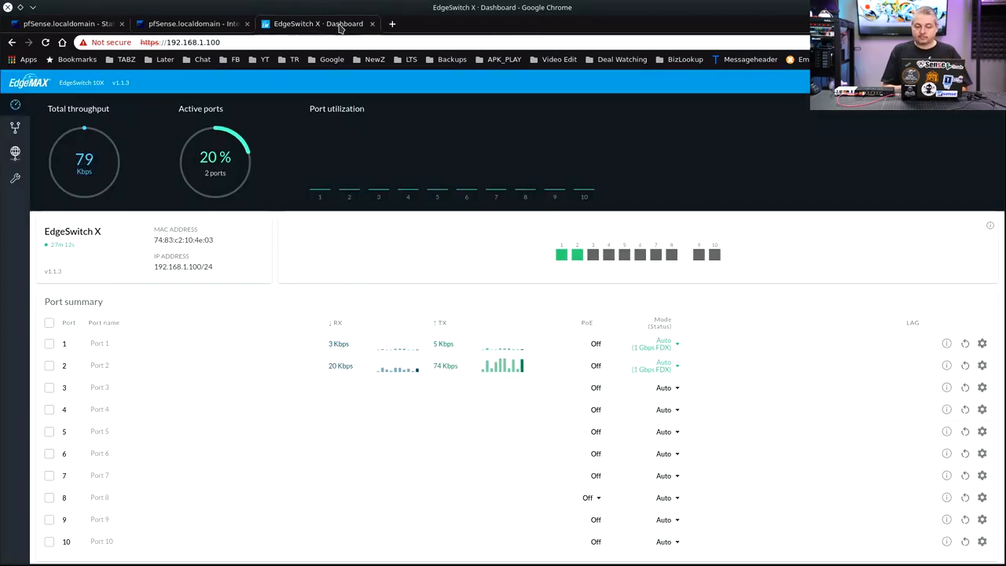
mouse_move(15, 126)
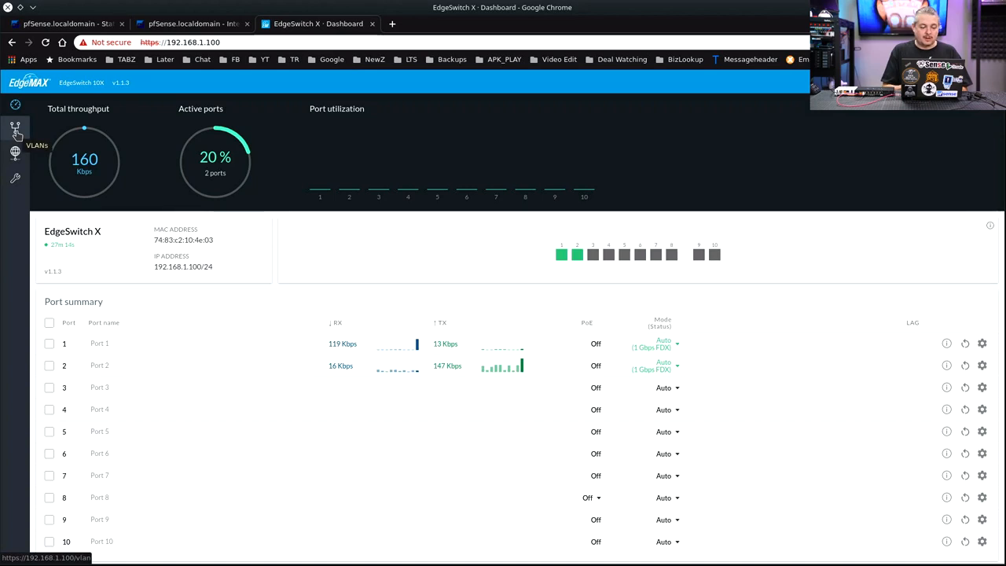
left_click(15, 128)
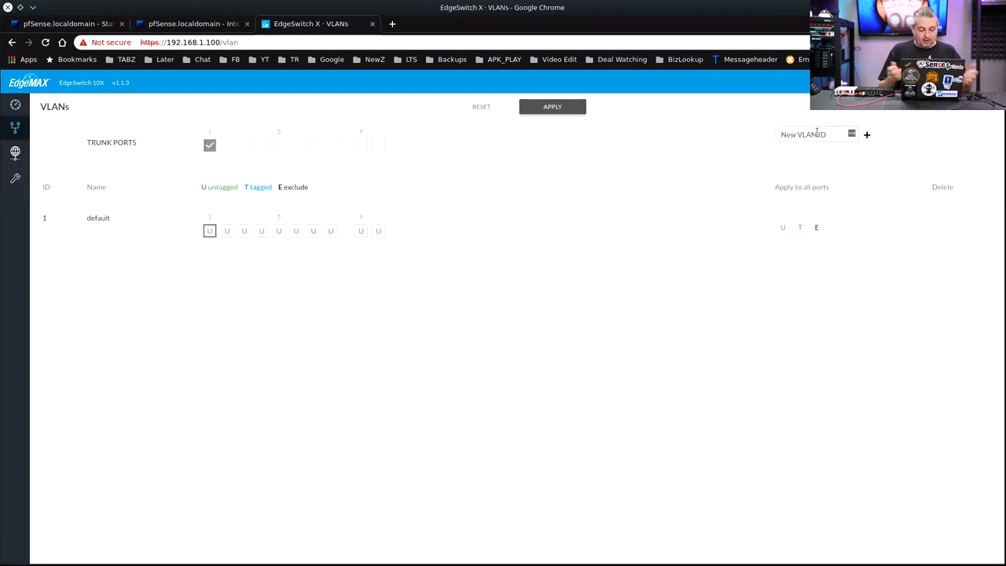
- Add VLAN 50 as a new VLAN on the EdgeSwitch X
type("50")
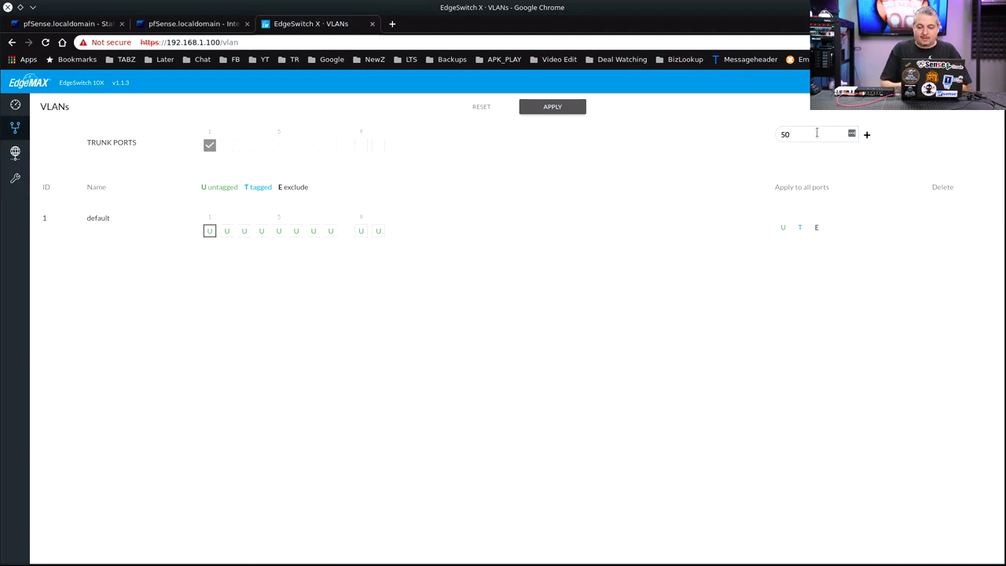
left_click(867, 134)
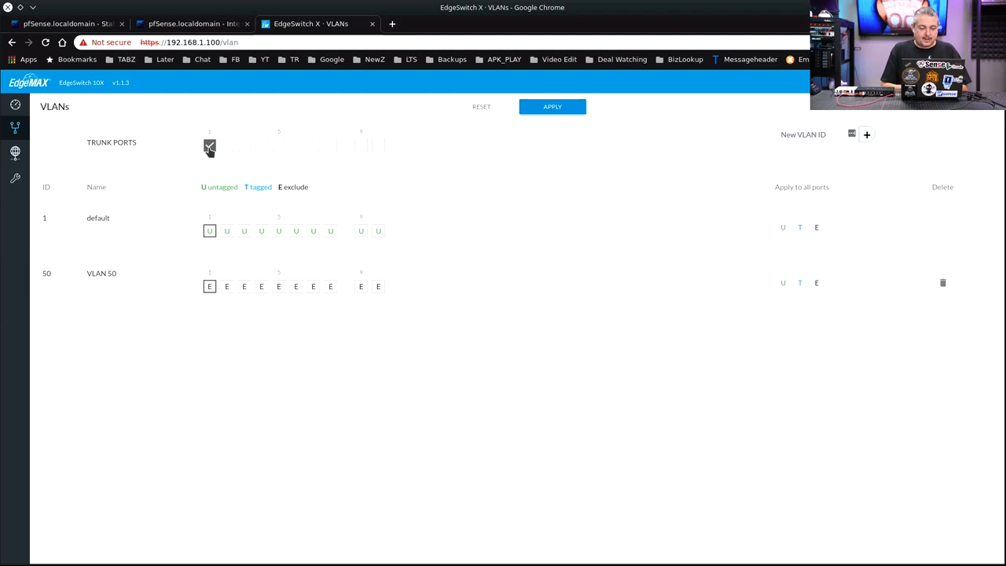
left_click(209, 146)
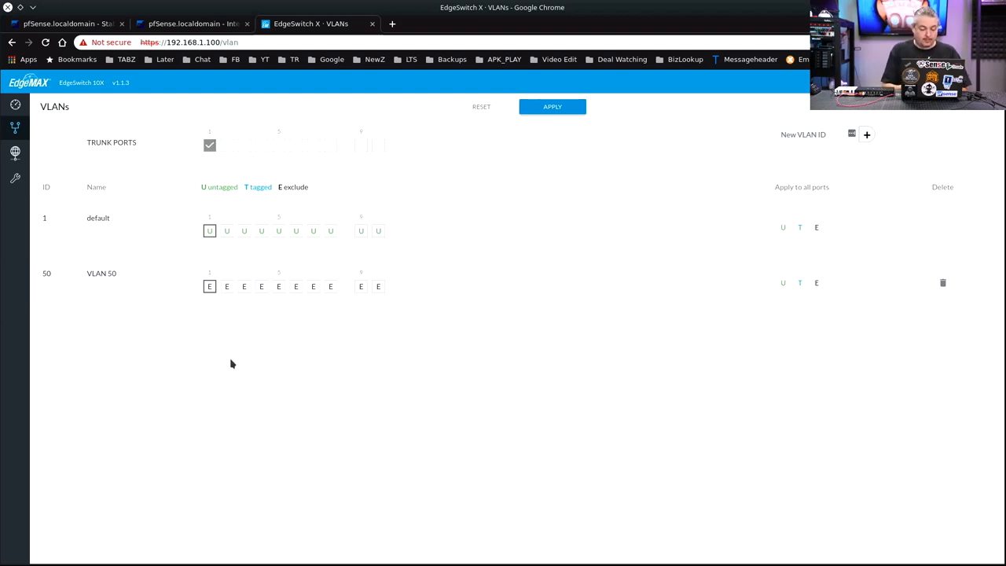
- Tag port 1 and untag port 3 on VLAN 50, exclude port 3 from default, and save
left_click(209, 286)
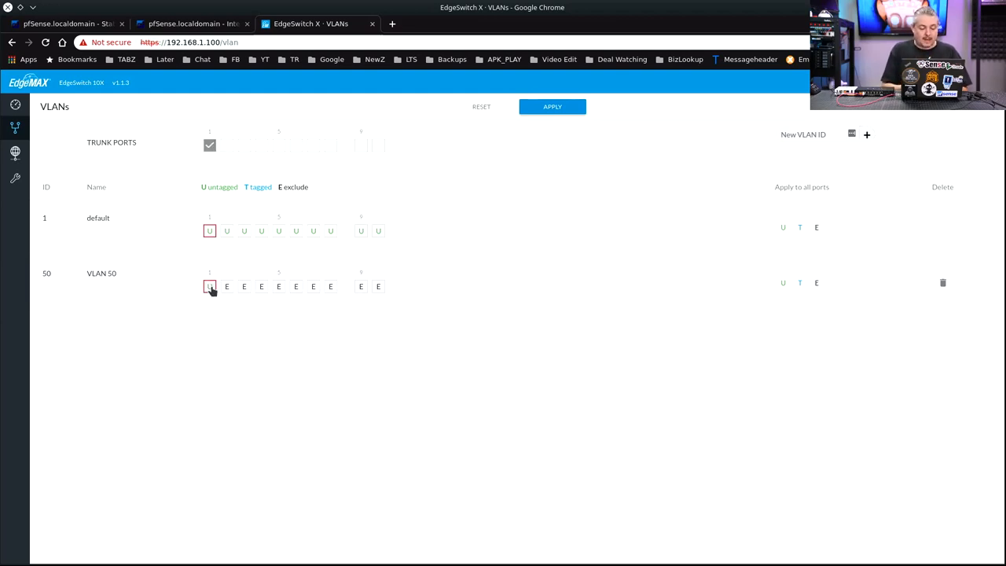
left_click(209, 286)
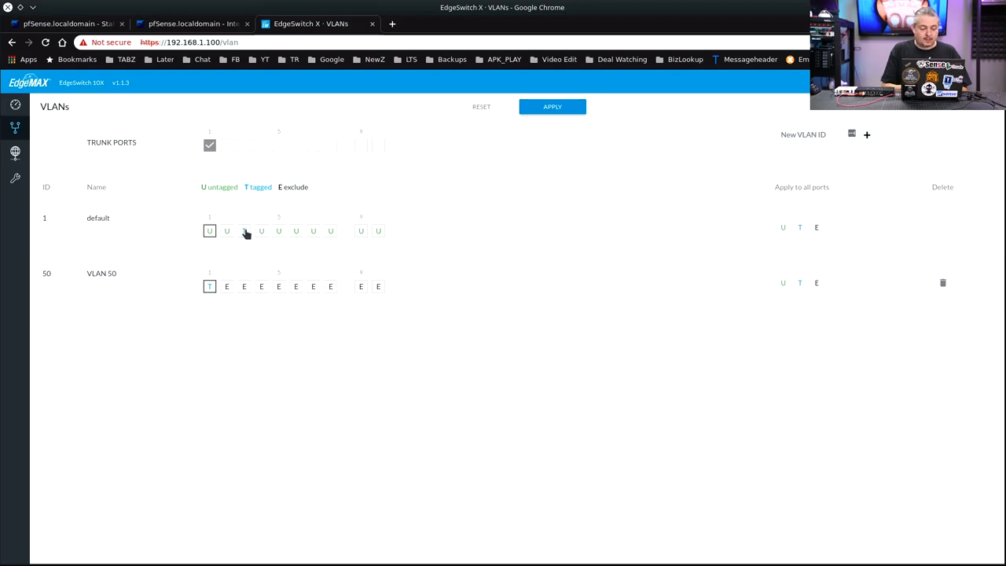
left_click(244, 230)
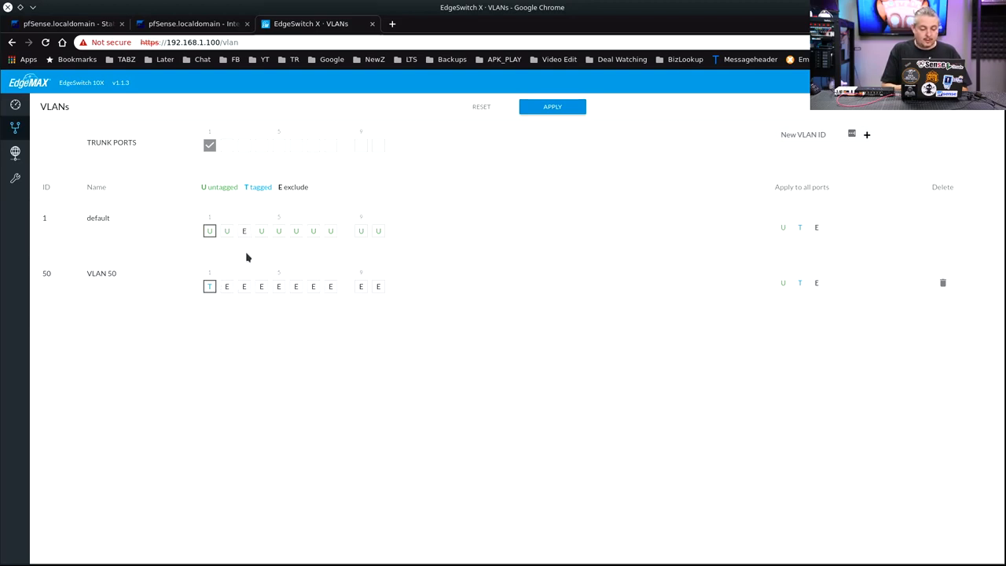
left_click(244, 286)
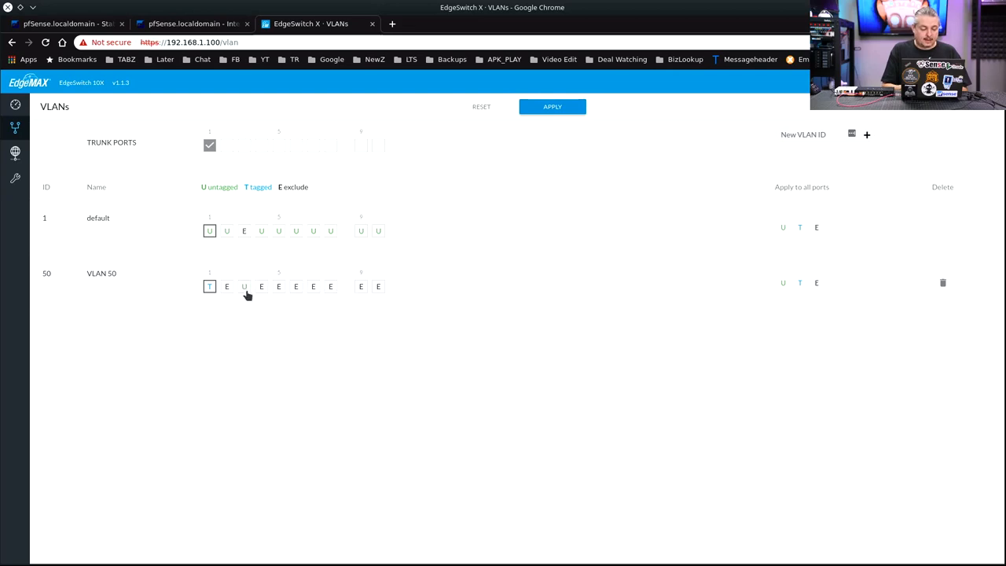
mouse_move(246, 288)
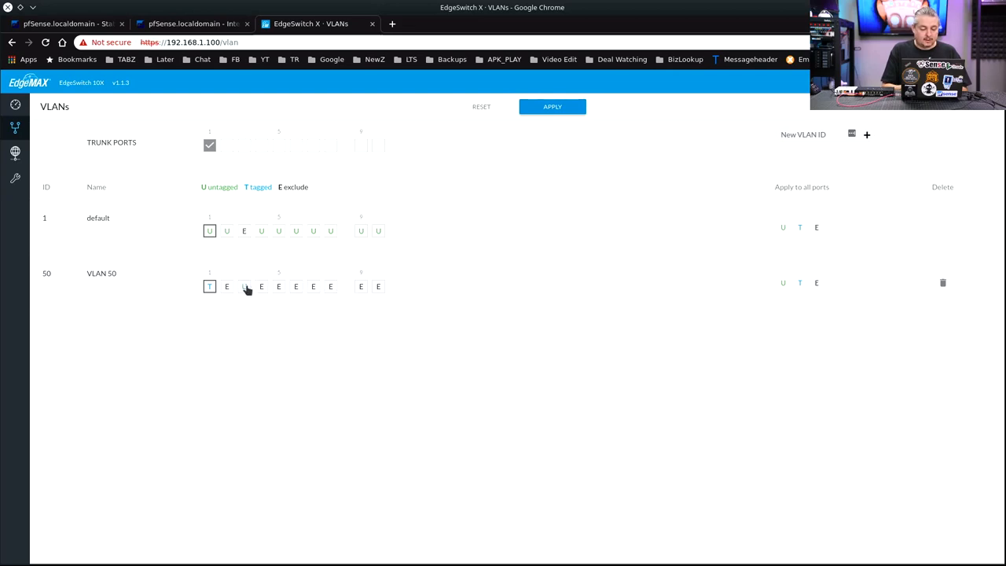
left_click(244, 286)
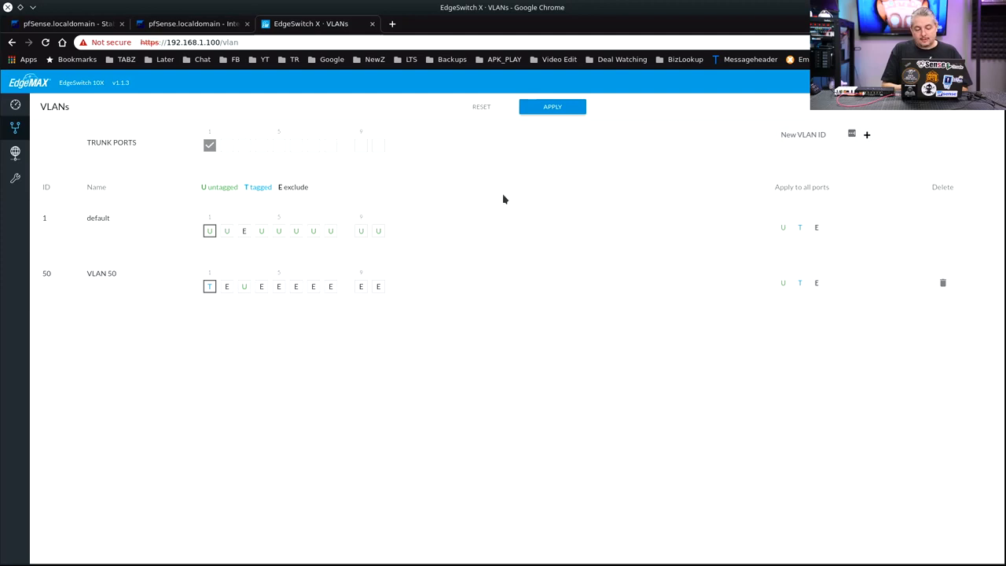
mouse_move(574, 207)
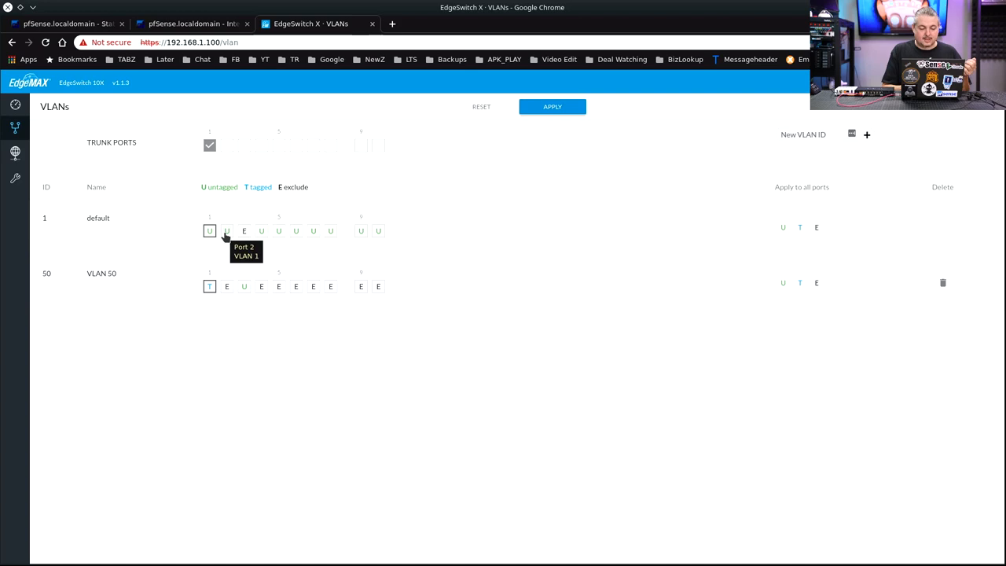
mouse_move(244, 230)
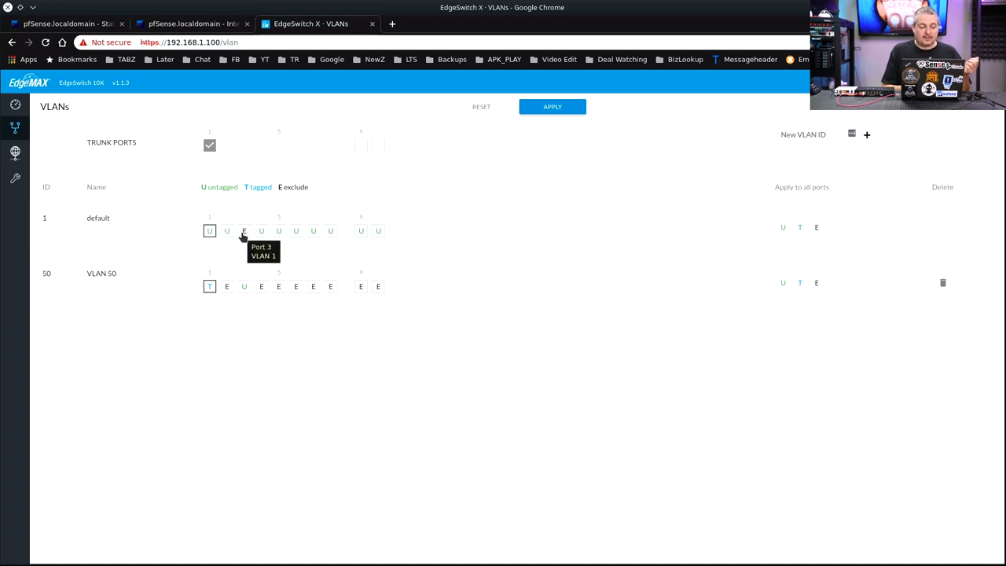
mouse_move(246, 292)
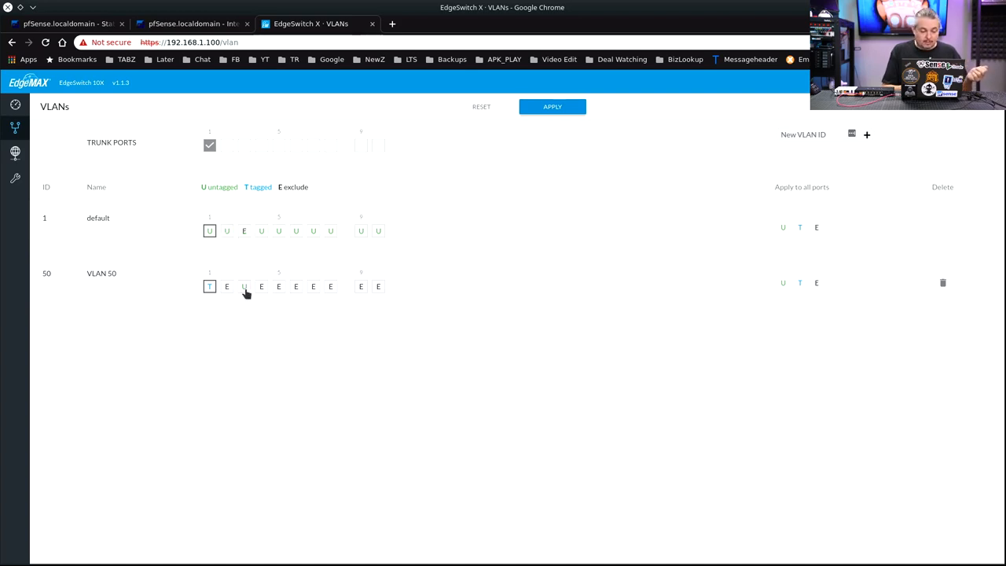
mouse_move(209, 286)
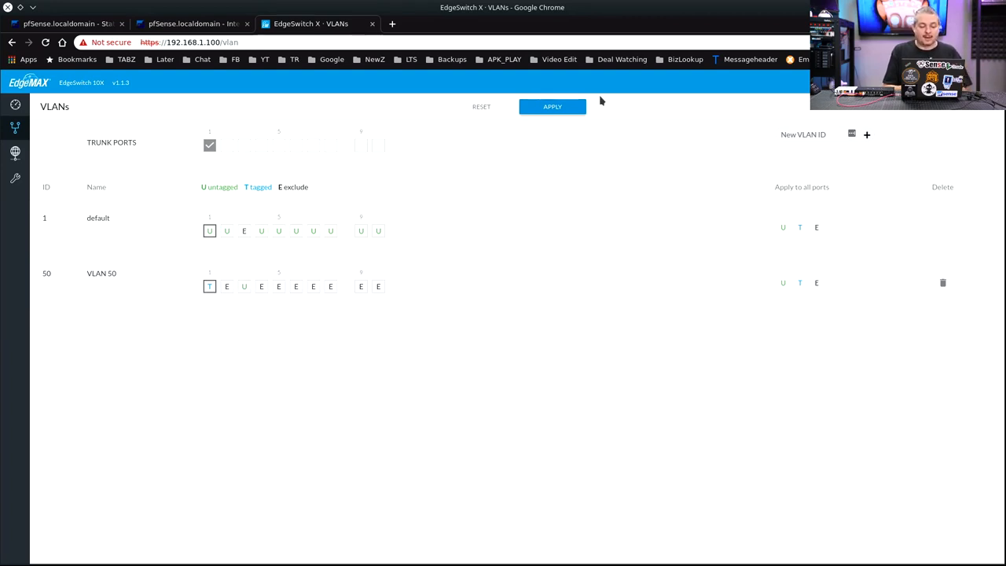
left_click(552, 106)
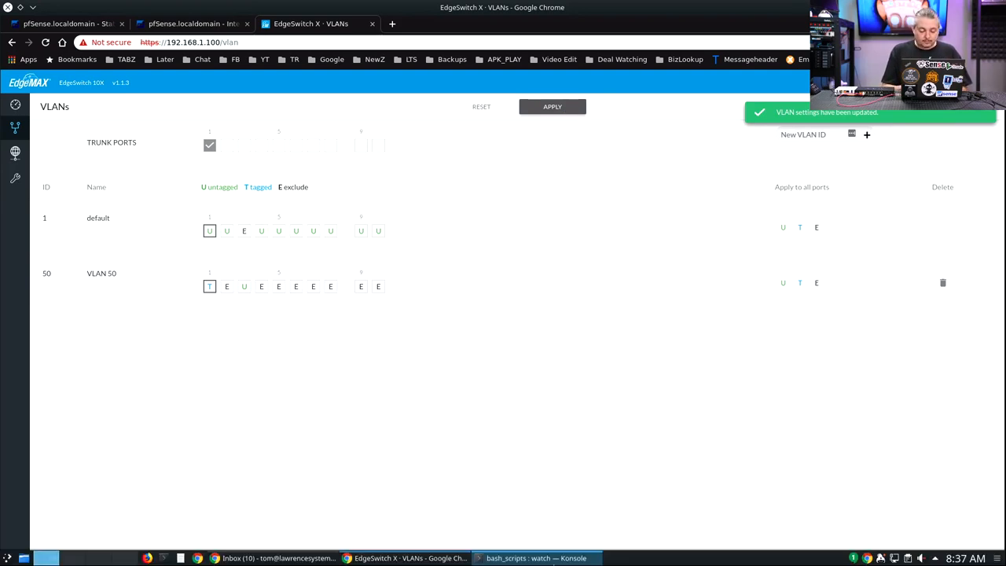
- Verify the client received 192.168.50.10, then return to pfSense's switch VLAN table
left_click(535, 558)
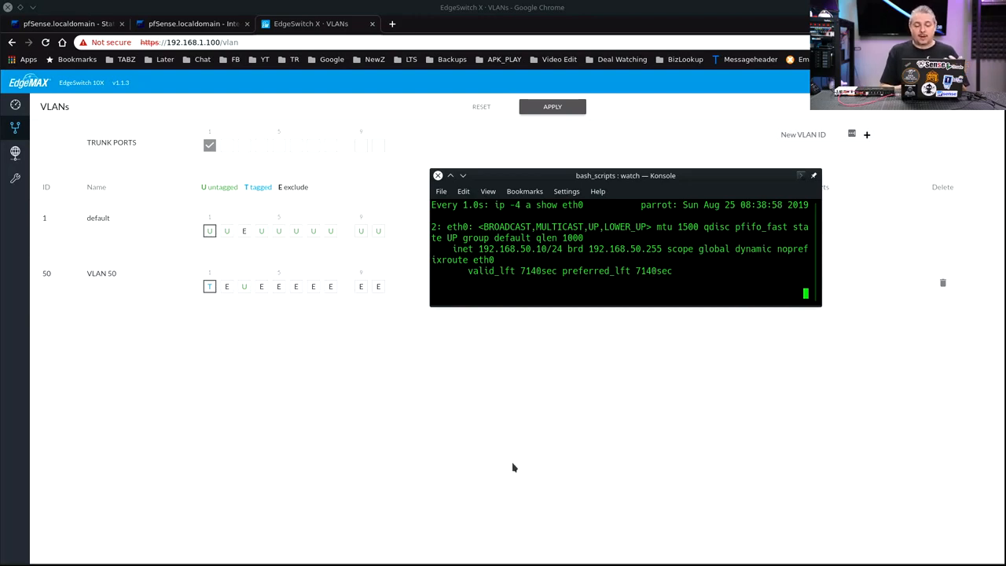
left_click(438, 176)
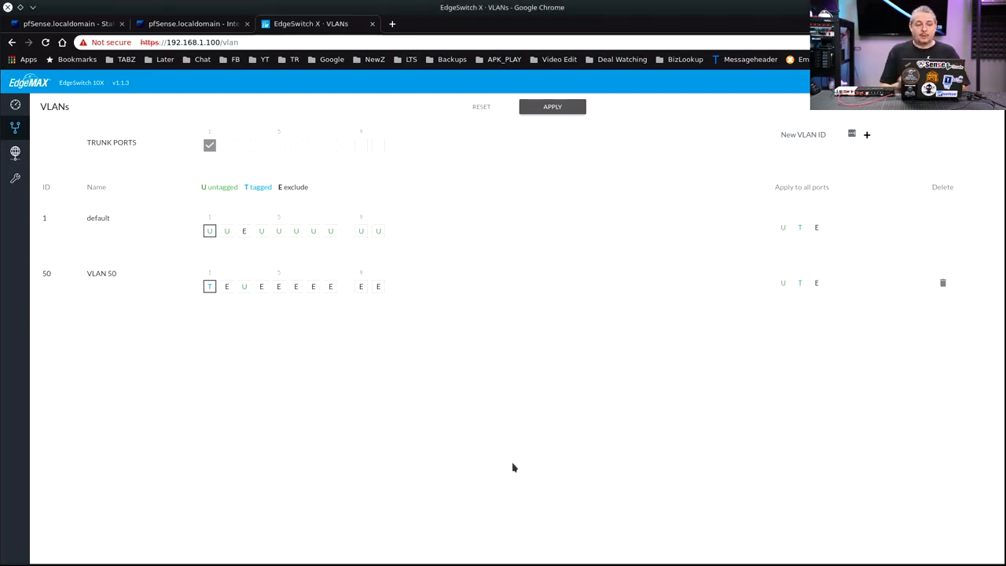
left_click(192, 24)
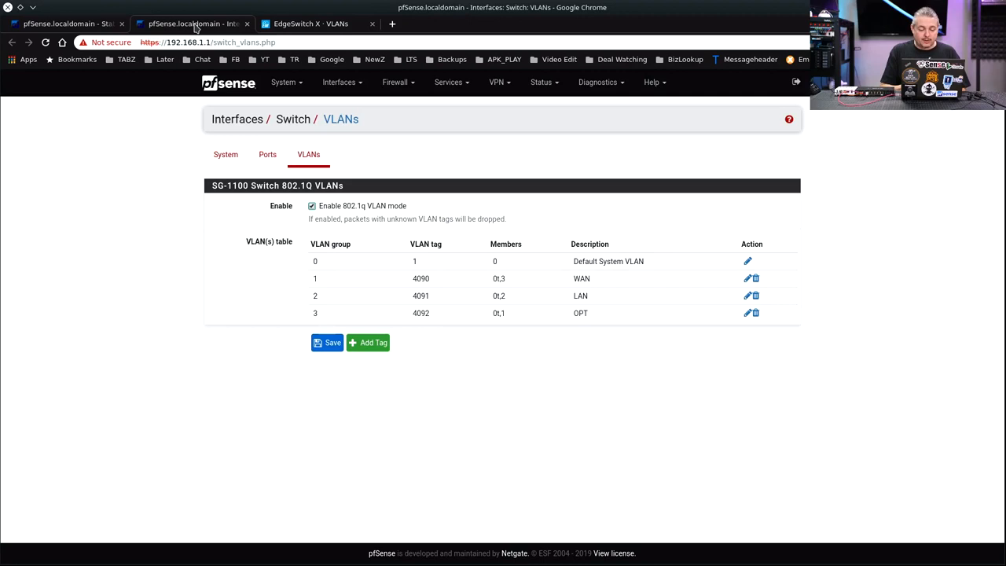
mouse_move(560, 314)
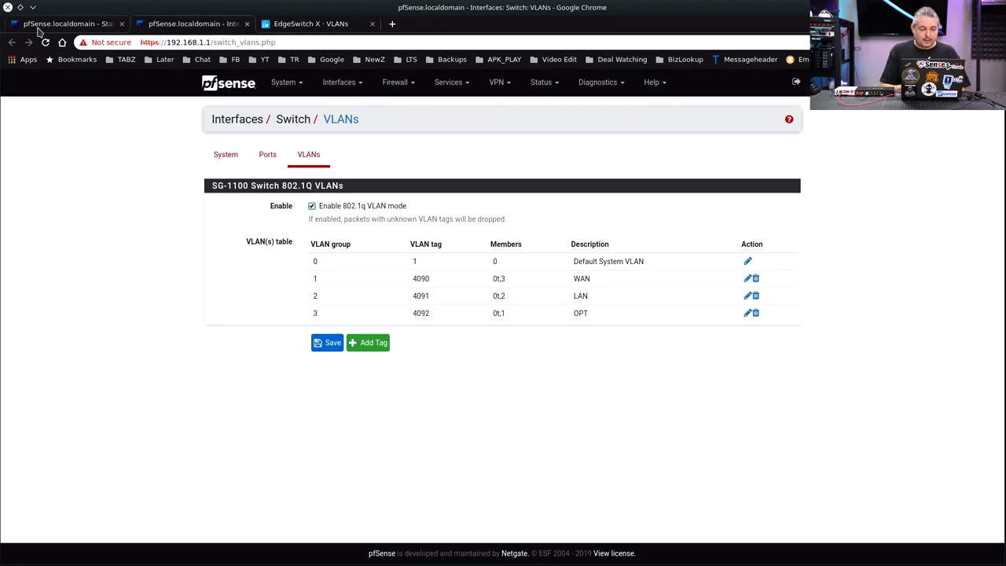
- Reload the switch VLAN table to show tag 50 Guest Network with members 0t,2t
left_click(45, 43)
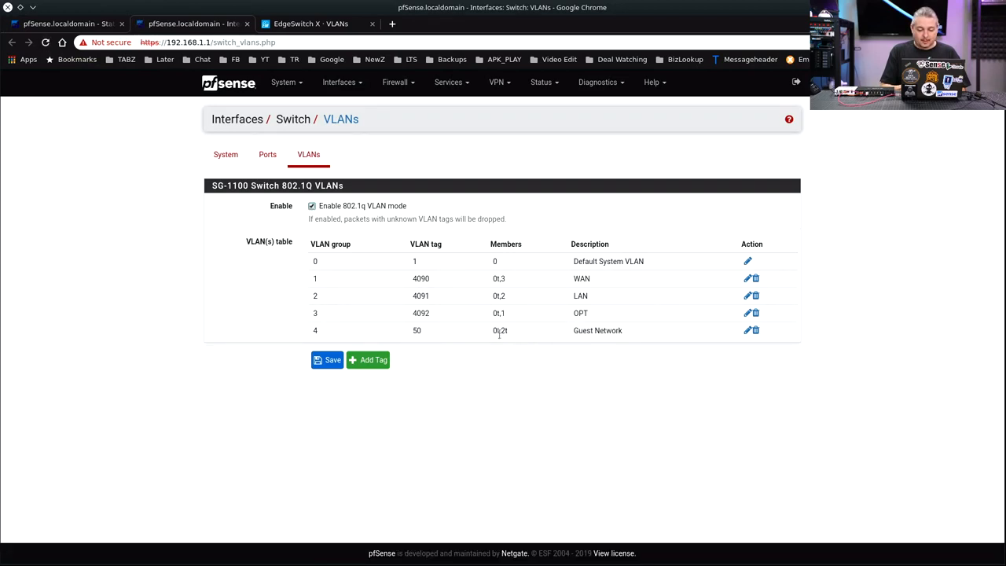
mouse_move(608, 402)
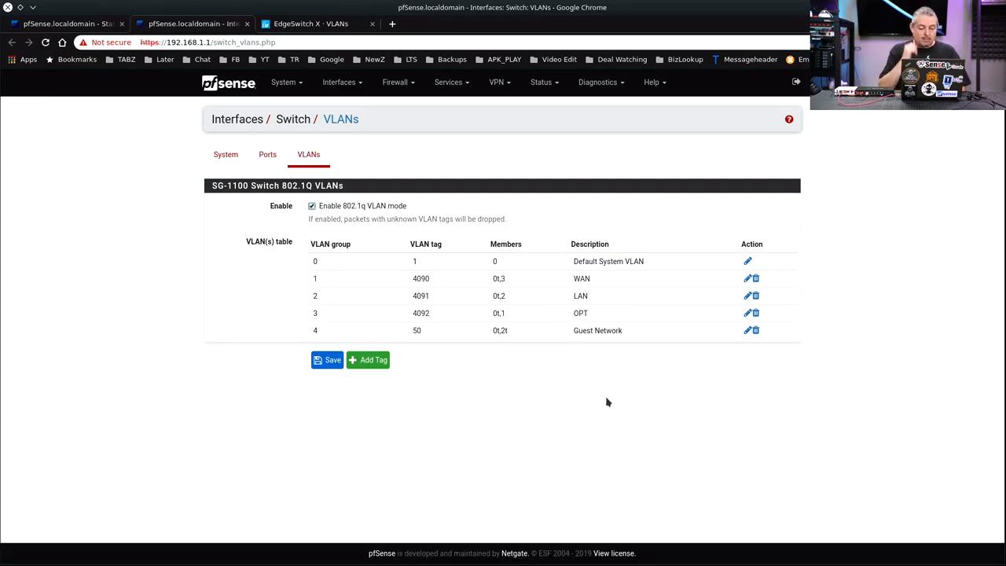
mouse_move(503, 343)
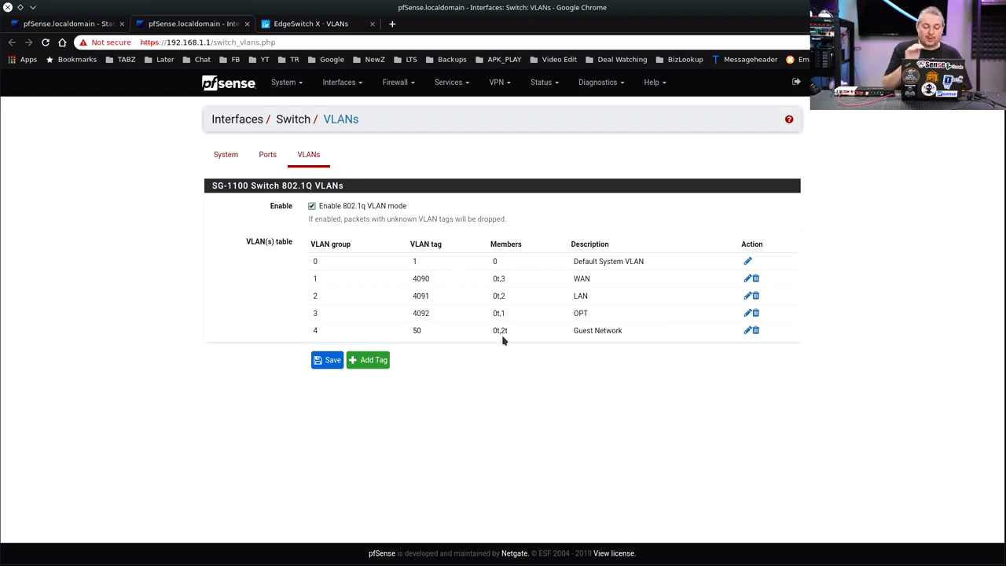
mouse_move(686, 362)
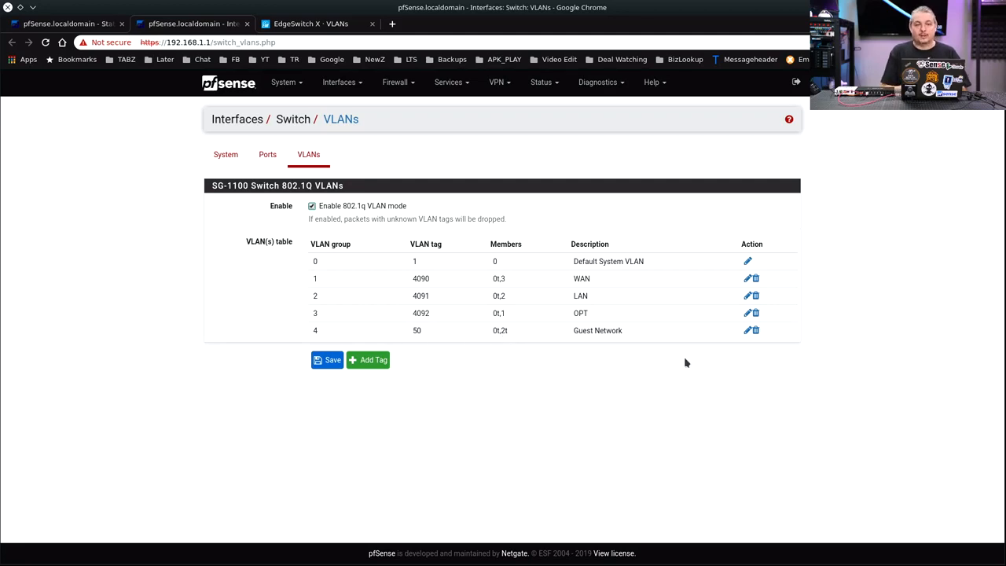